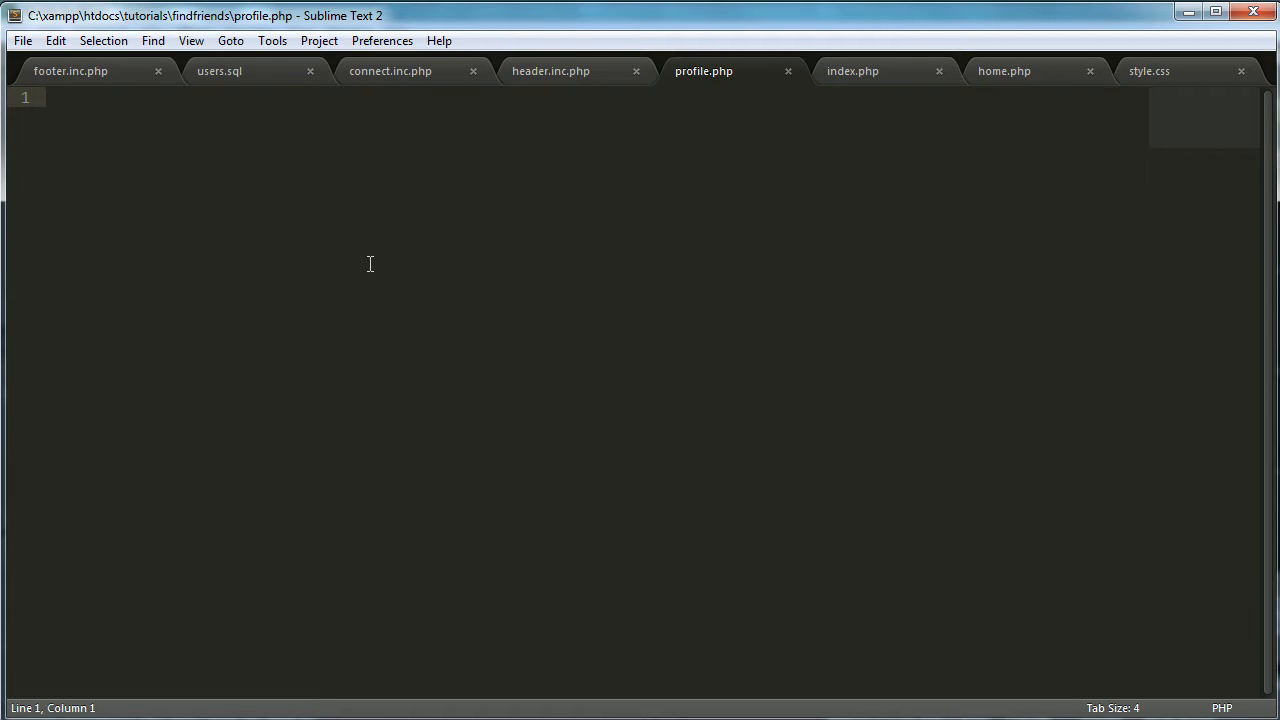
# Type <?php include("./inc/header.inc.php"); ?> on line 1 of profile.php.
pyautogui.write('<?php ?>')
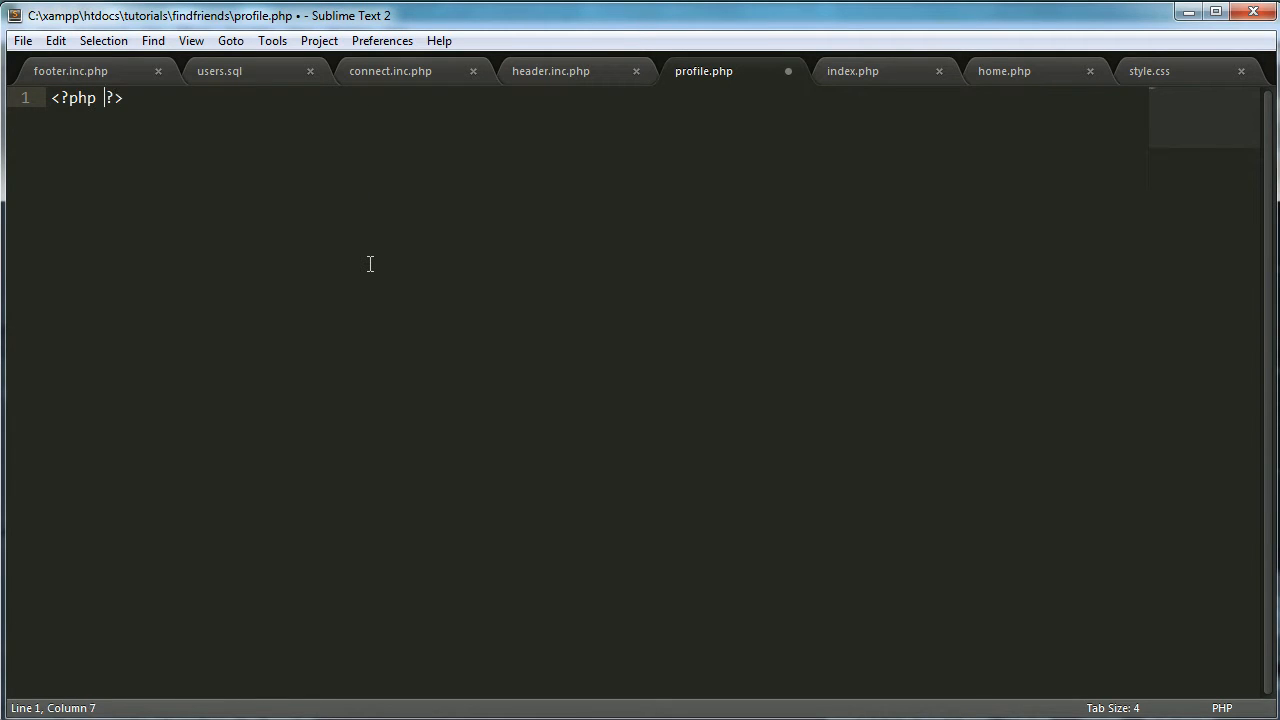
pyautogui.write('include ();')
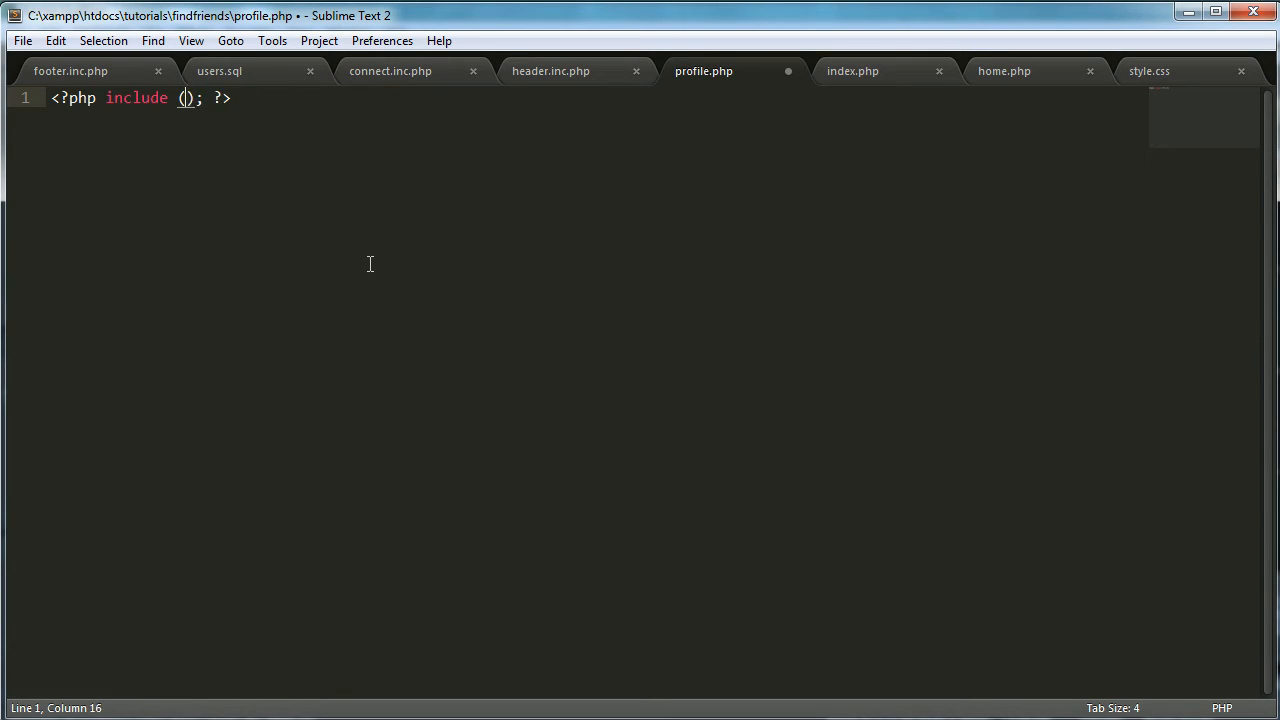
pyautogui.write('"./')
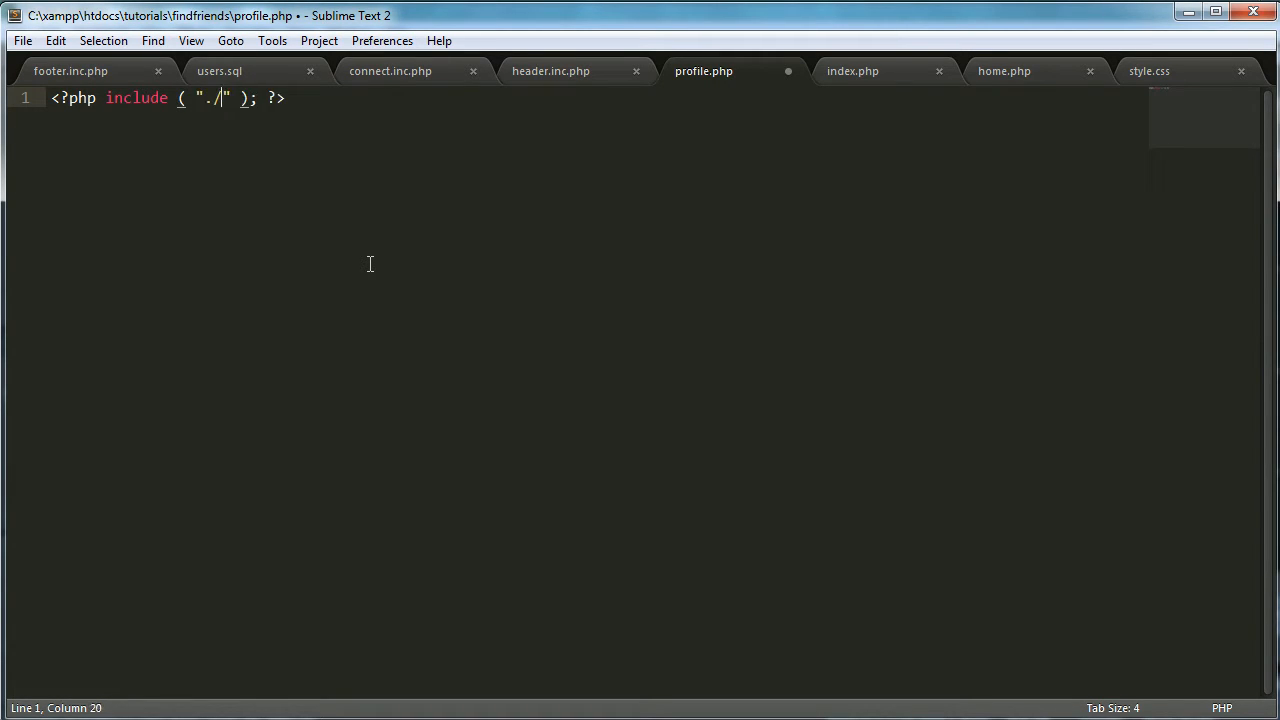
pyautogui.write('inc/header.inc.')
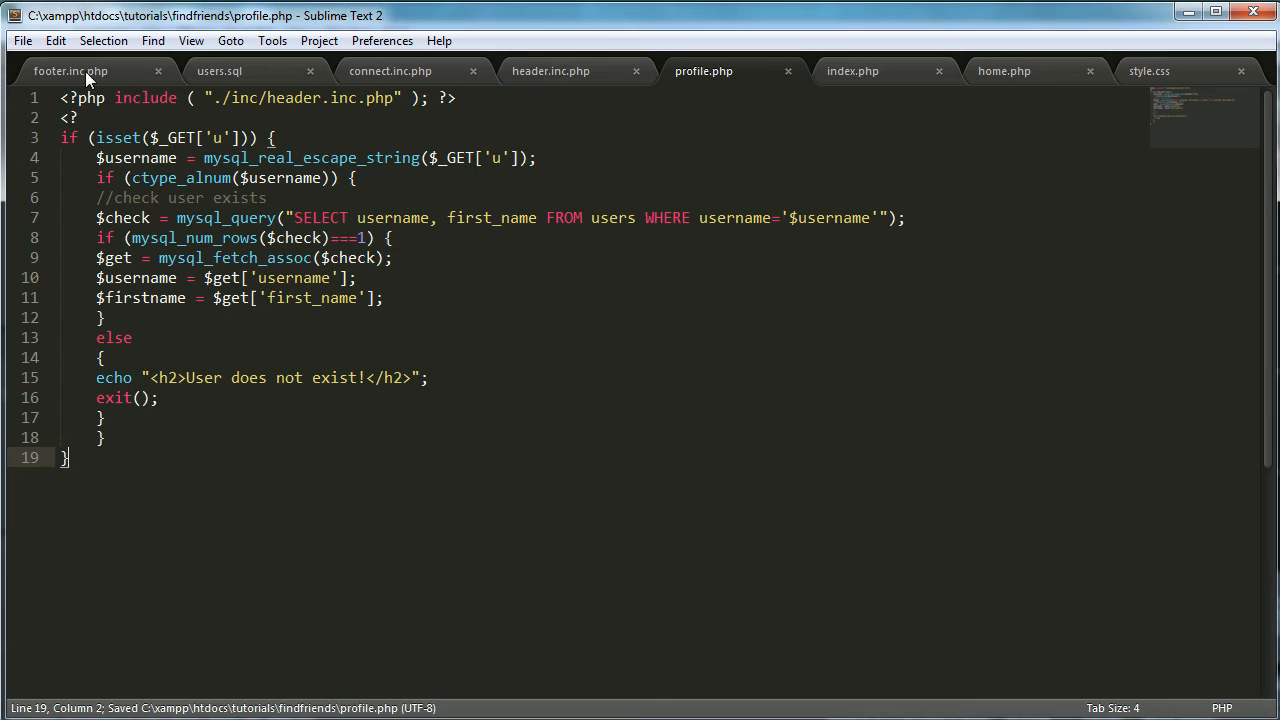
# Open the lookup block with <?php, close it with ?>, and remove the profile.php?u=francis note.
pyautogui.write('php')
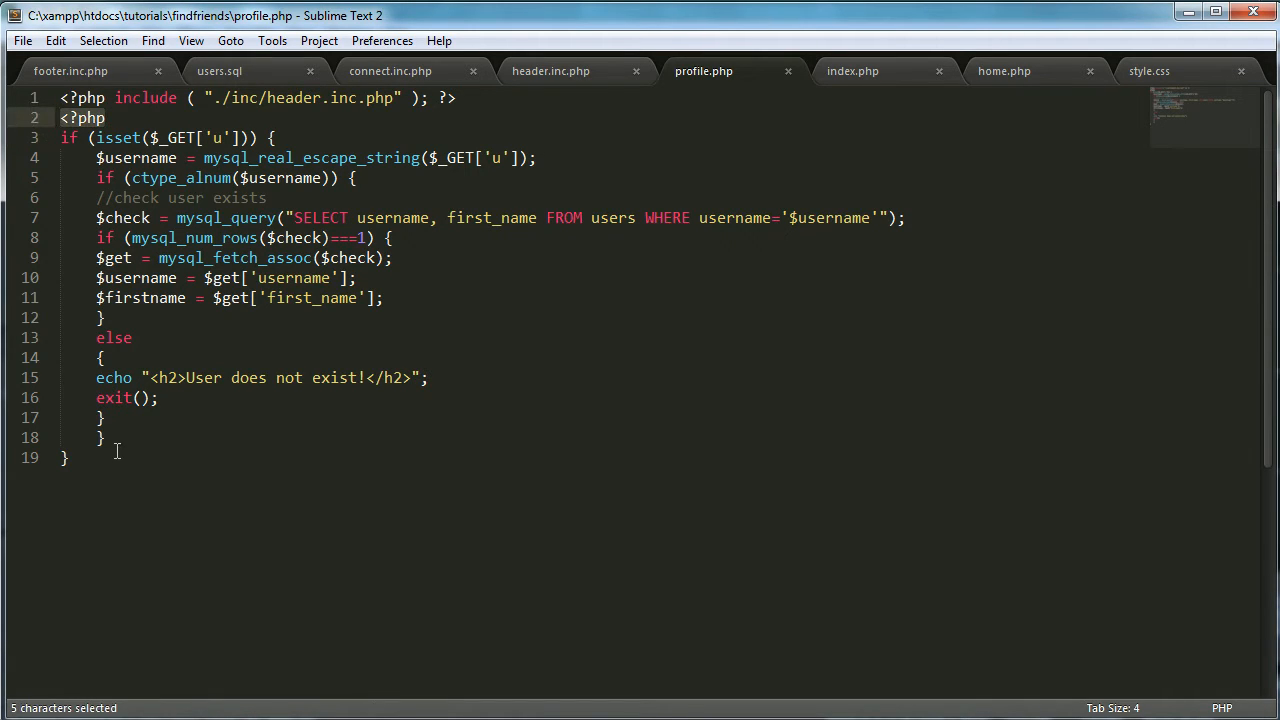
pyautogui.write('?>')
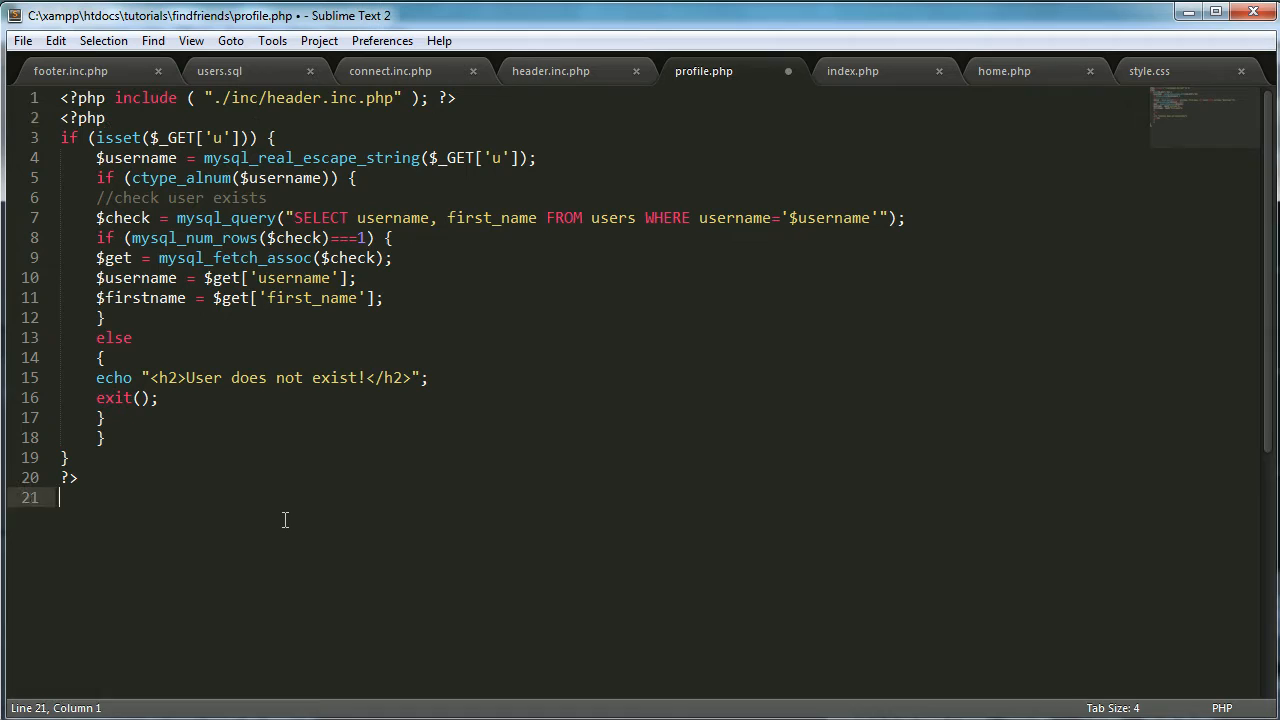
pyautogui.write('profile.')
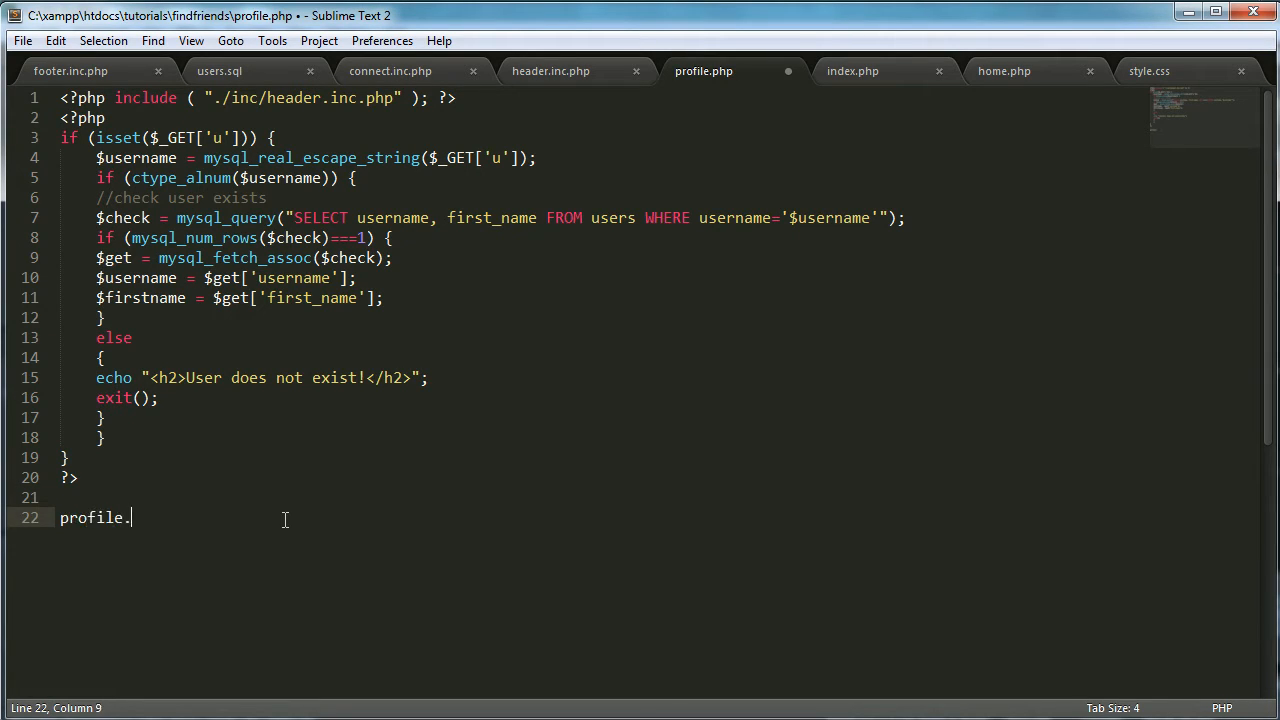
pyautogui.write('php?u')
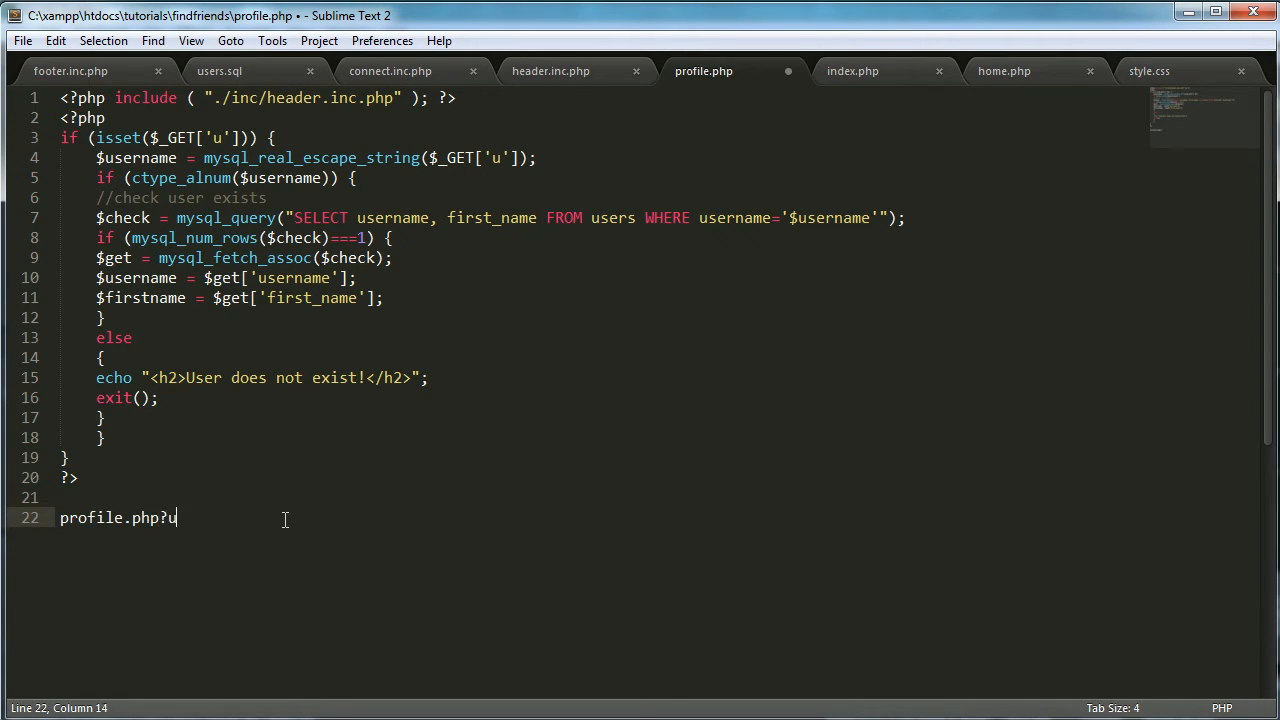
pyautogui.write('=francis')
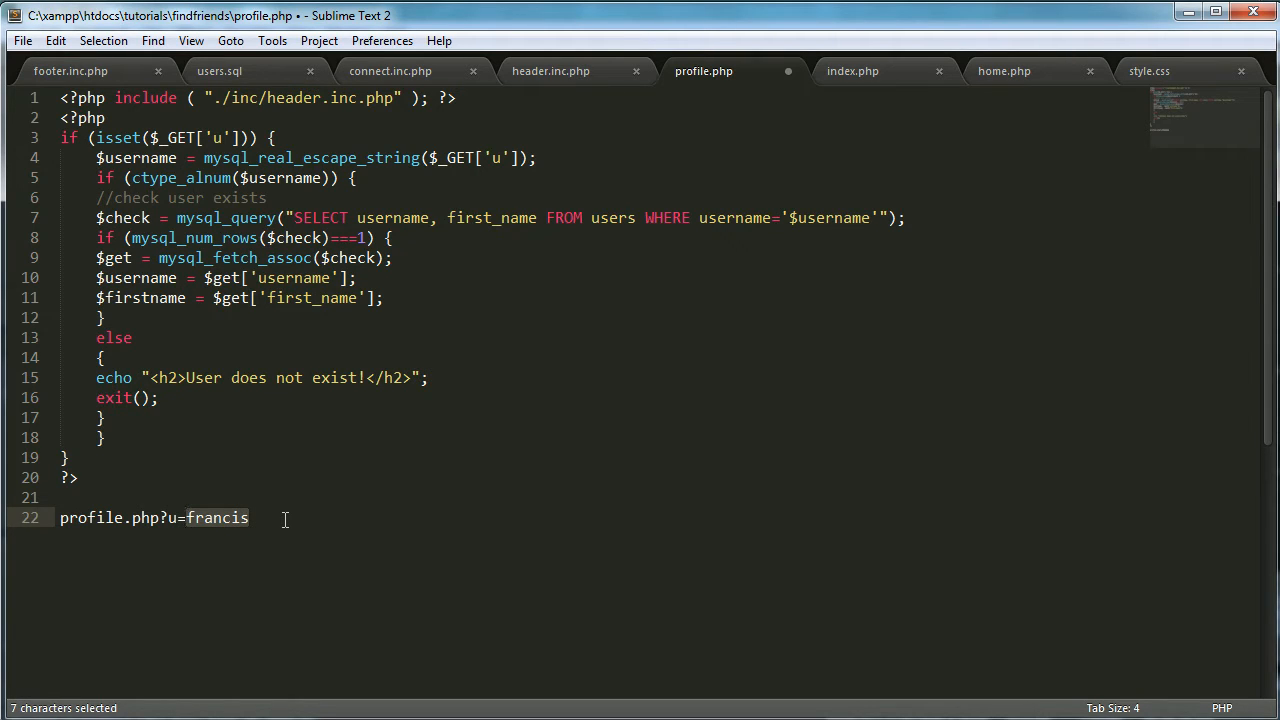
pyautogui.moveTo(310, 597)
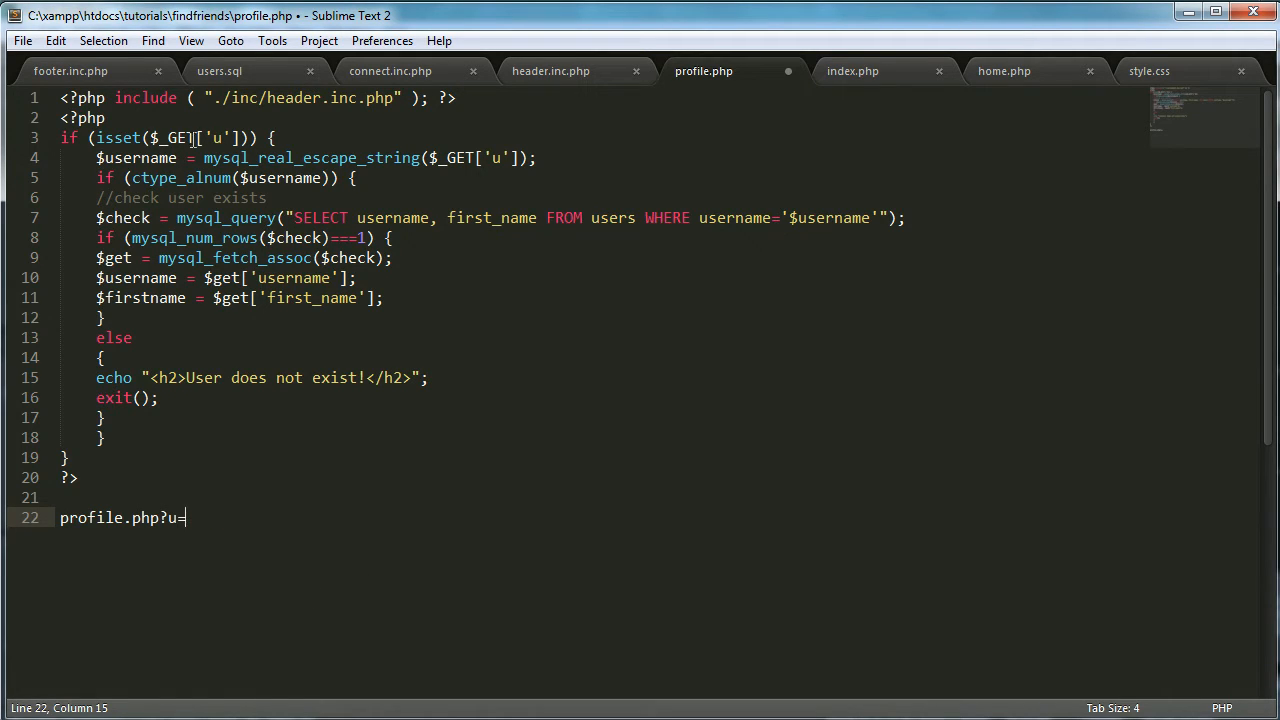
pyautogui.write('francis')
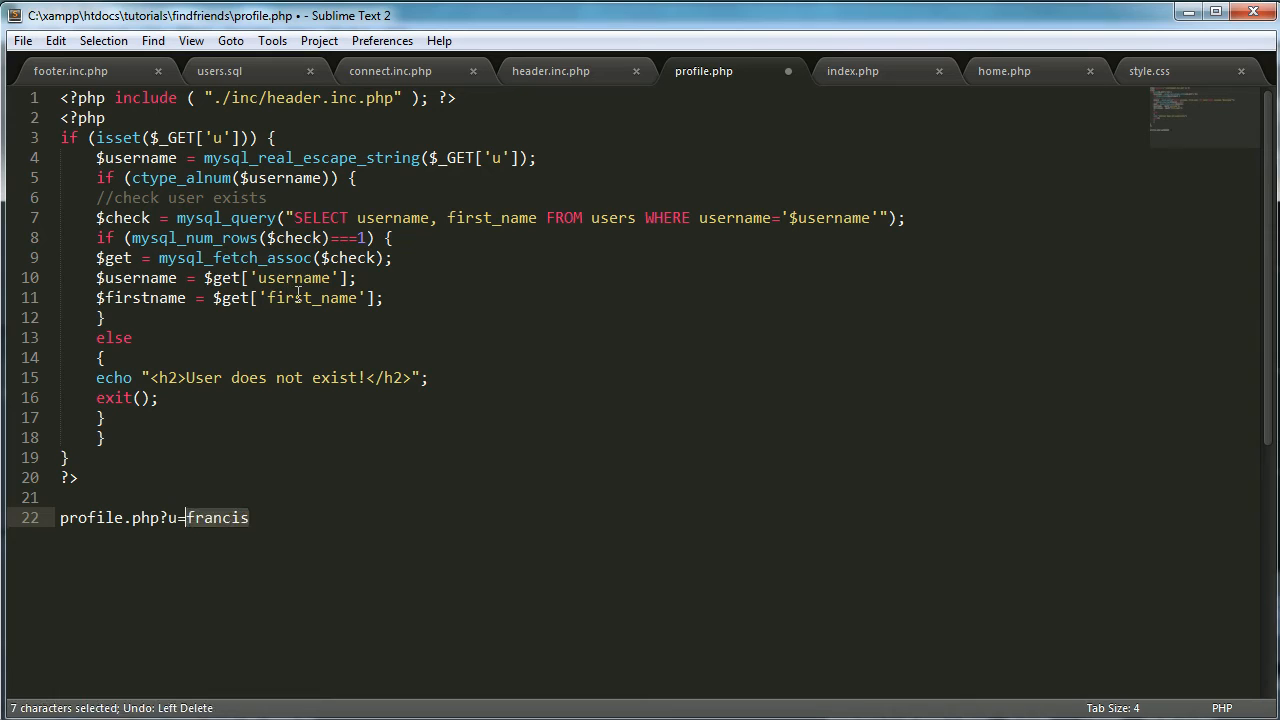
pyautogui.press('Delete')
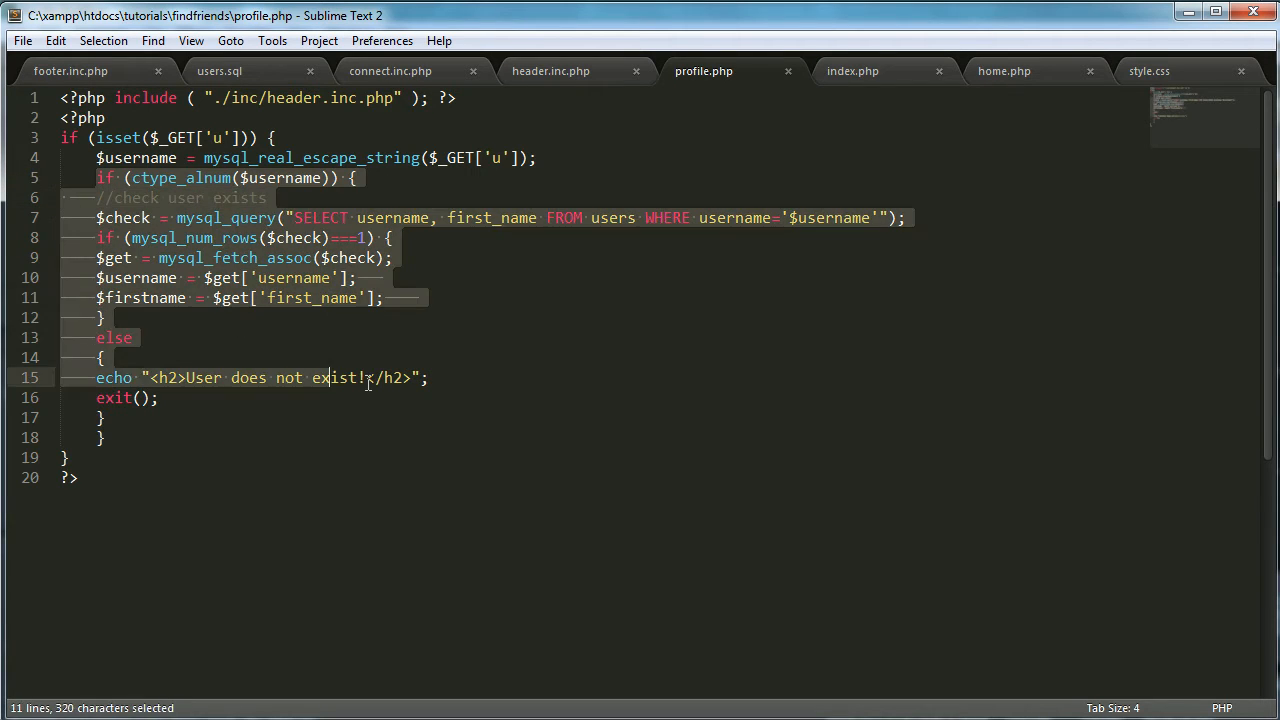
# Finish the username/first_name SELECT, fetch assignments and 'User does not exist!' else with exit().
pyautogui.click(266, 197)
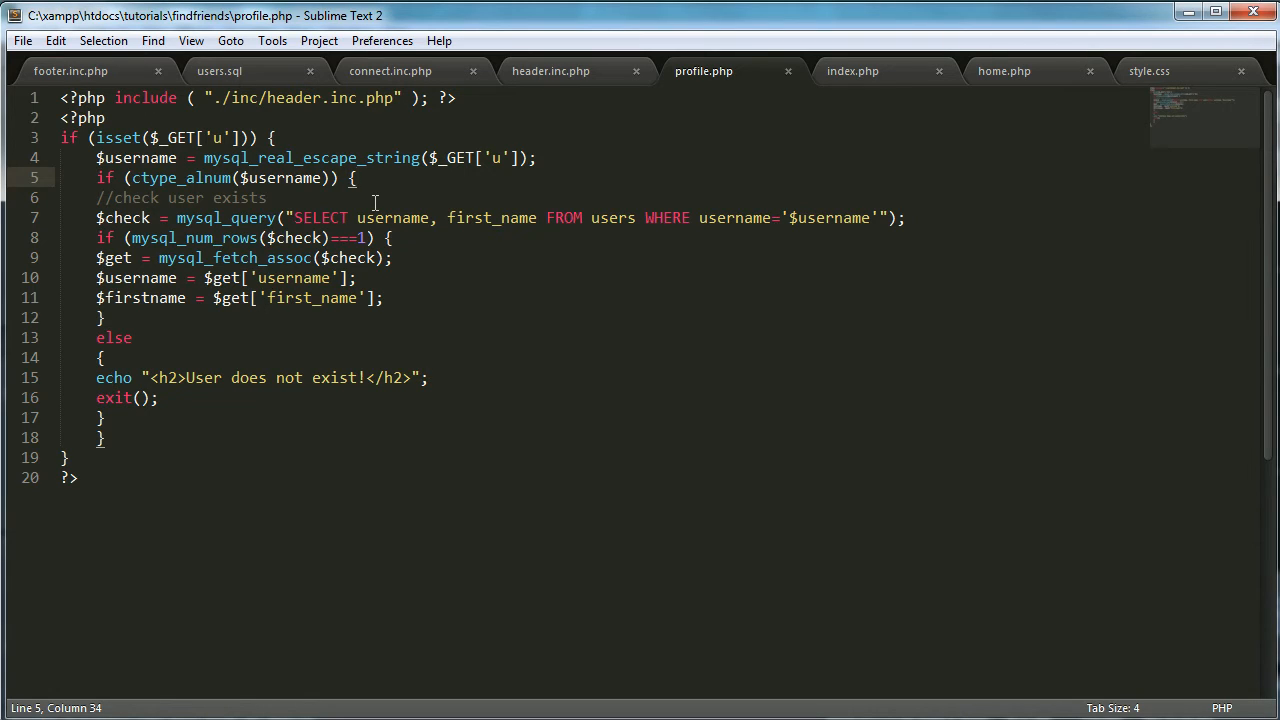
pyautogui.write('#')
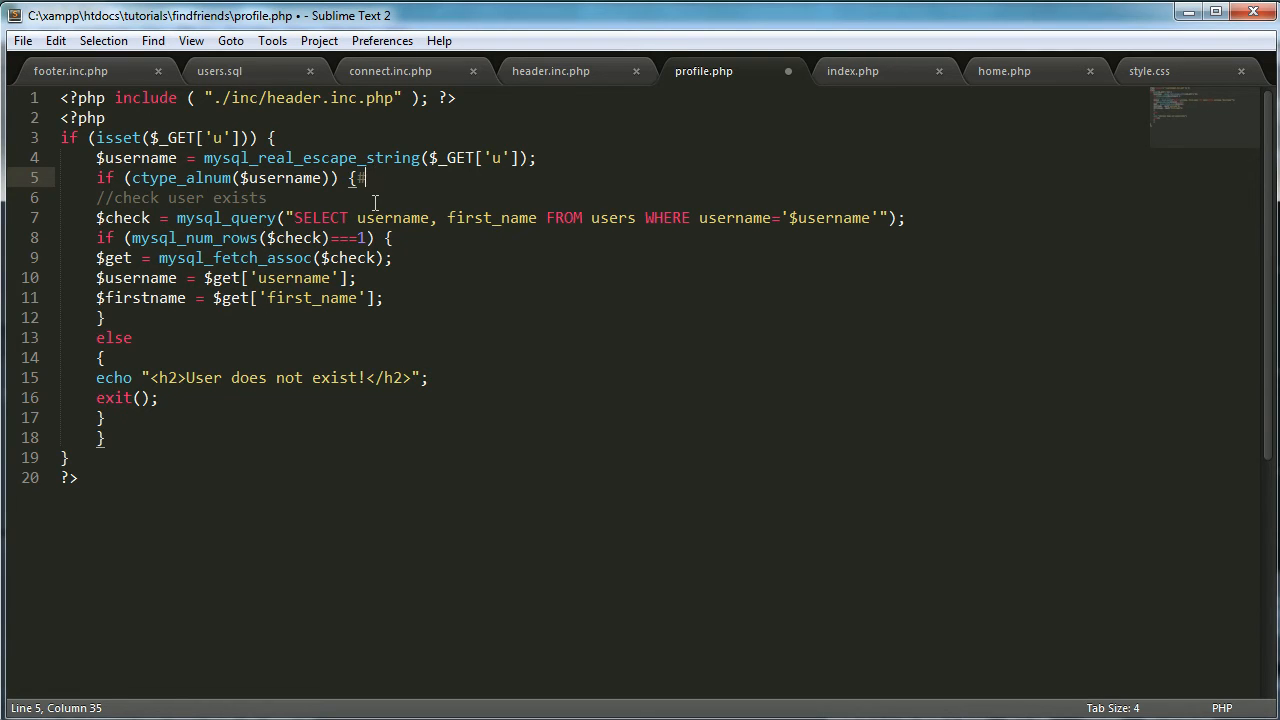
pyautogui.write(',')
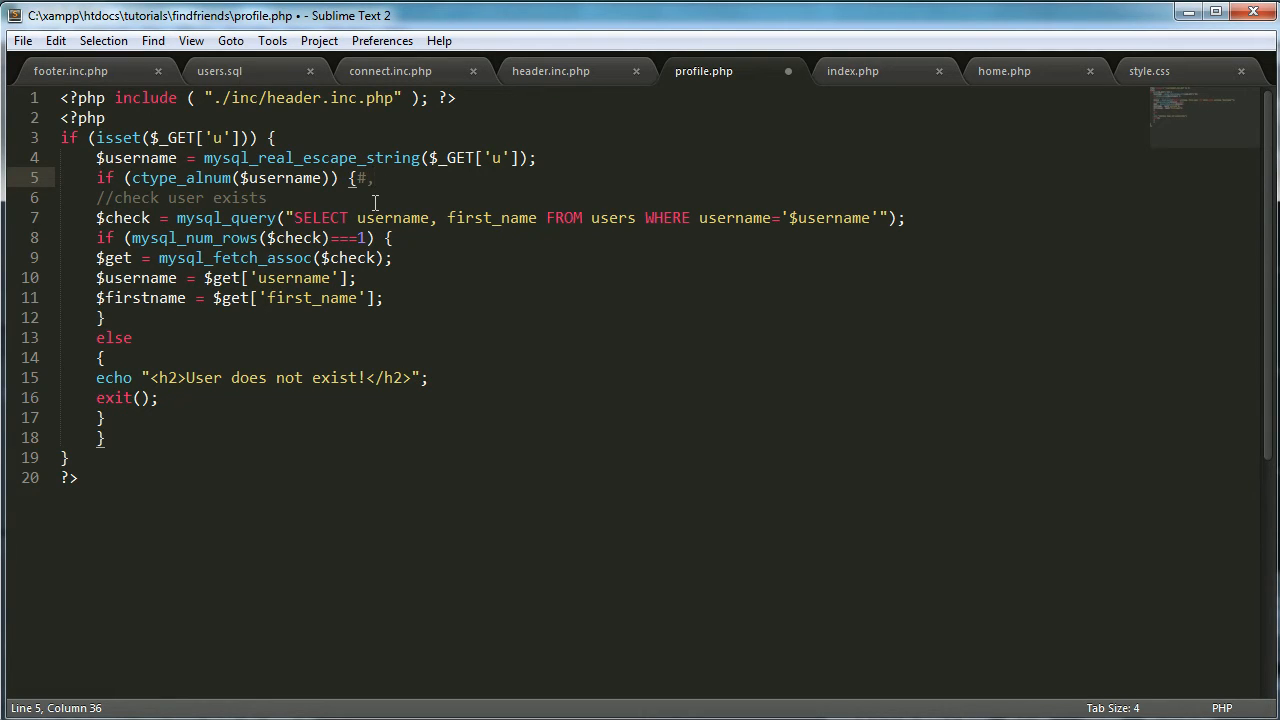
pyautogui.press('ctrl+s')
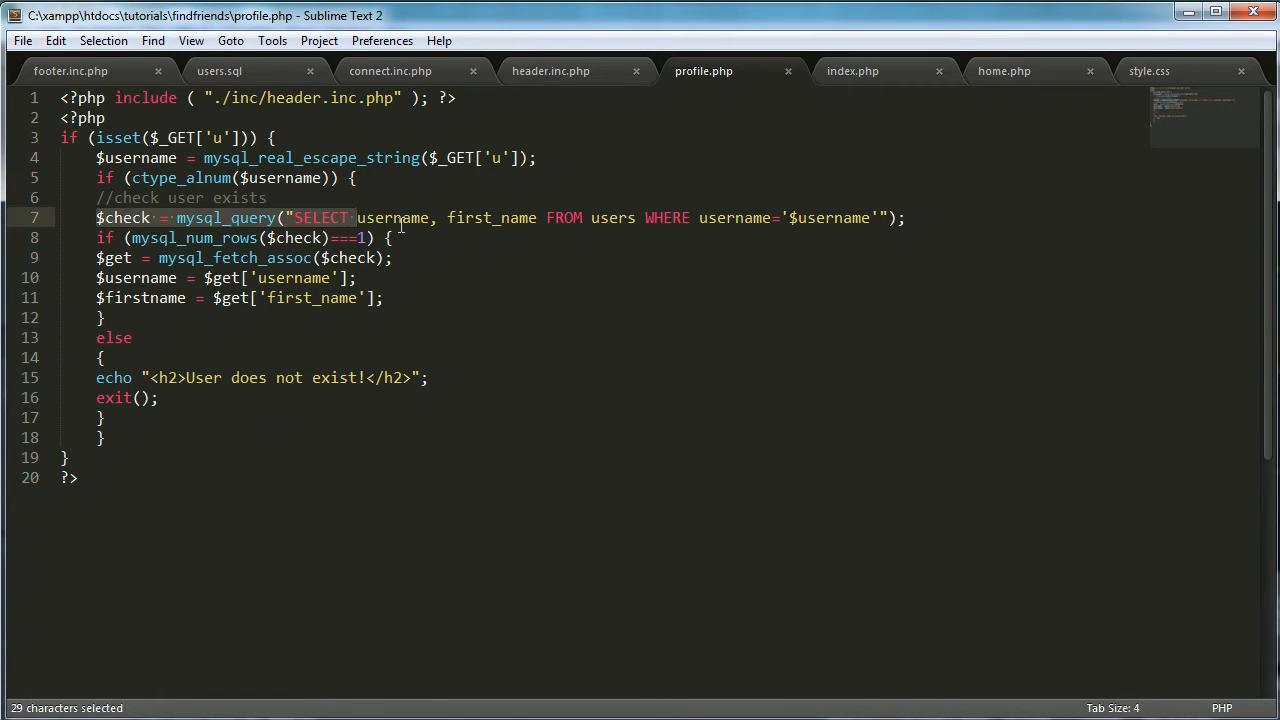
pyautogui.doubleClick(490, 218)
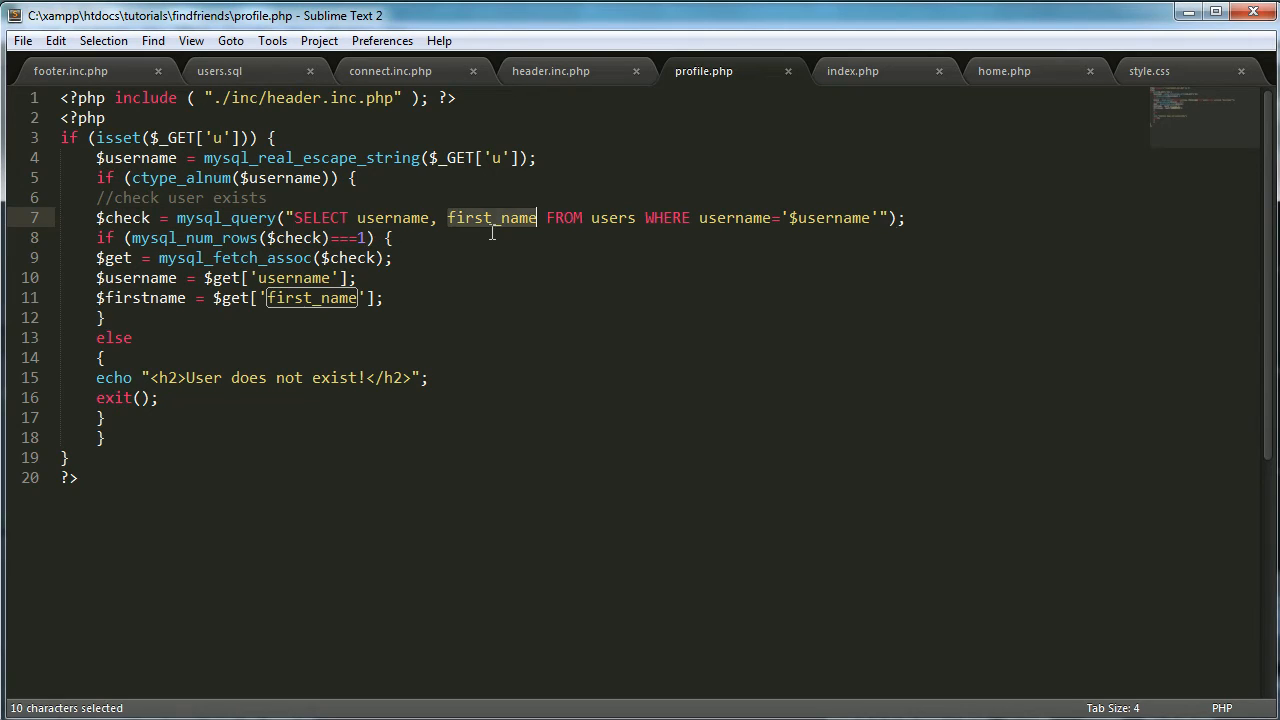
pyautogui.doubleClick(734, 217)
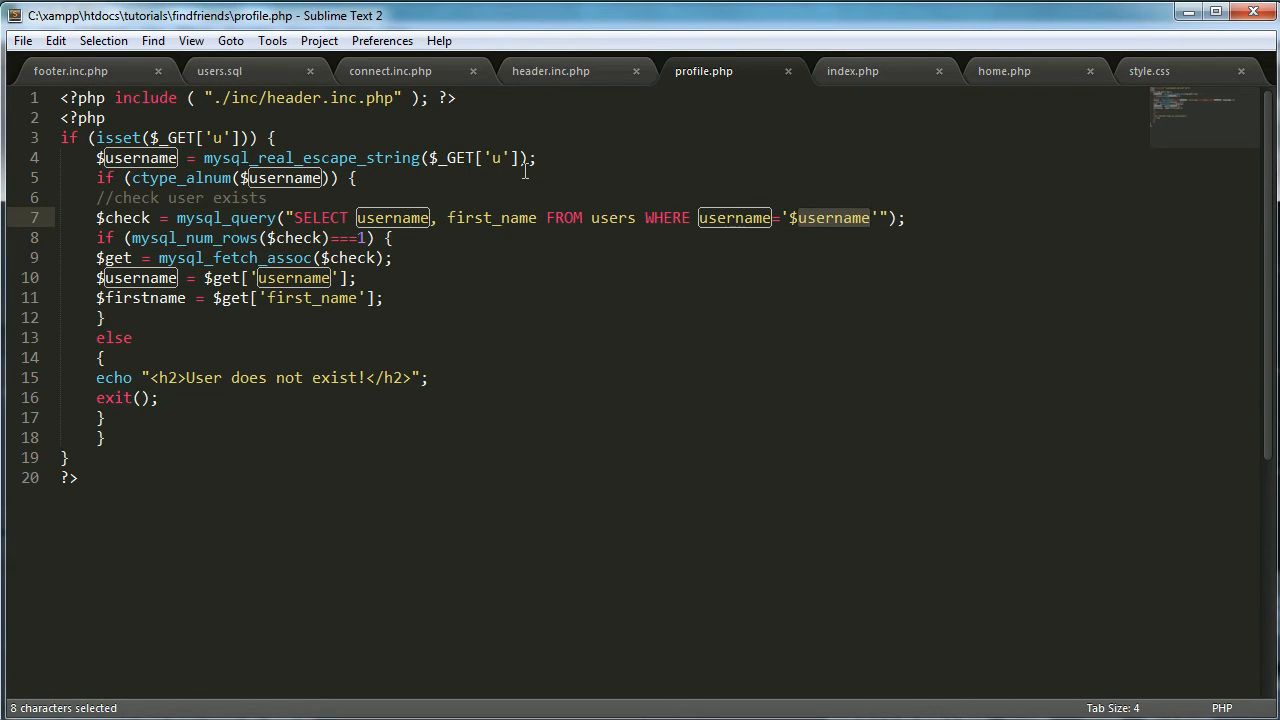
pyautogui.moveTo(458, 230)
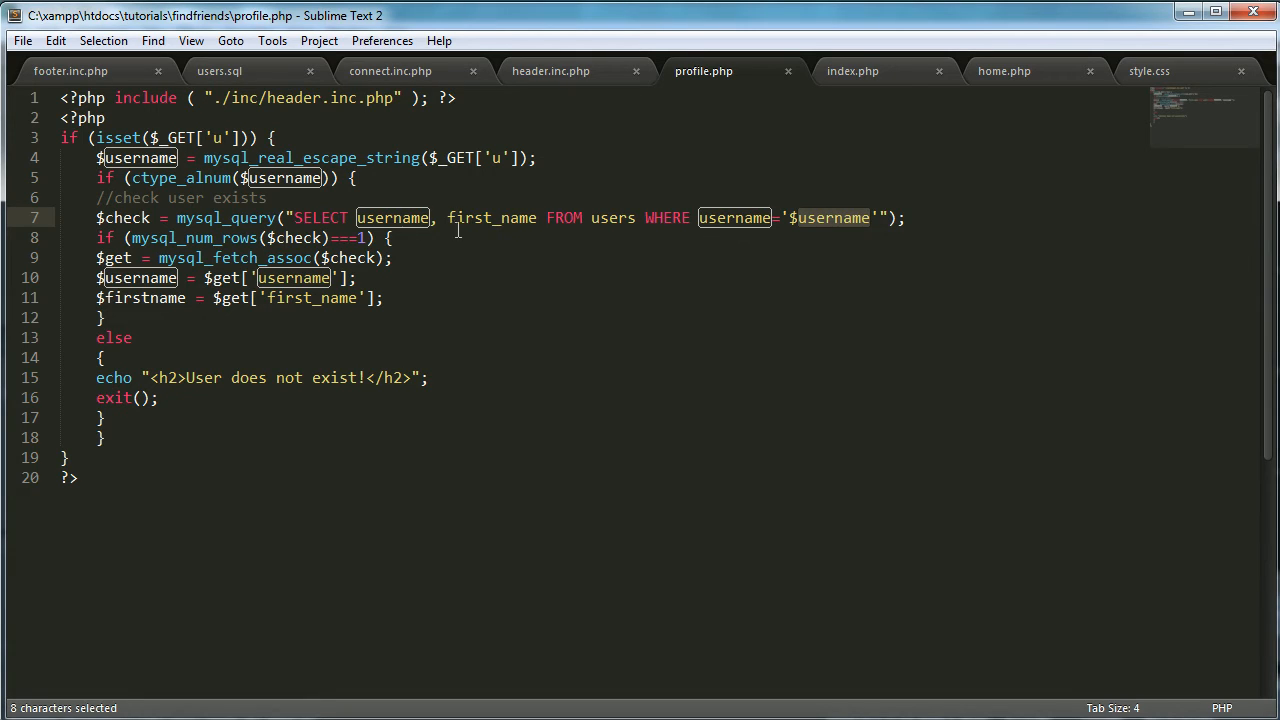
pyautogui.moveTo(770, 228)
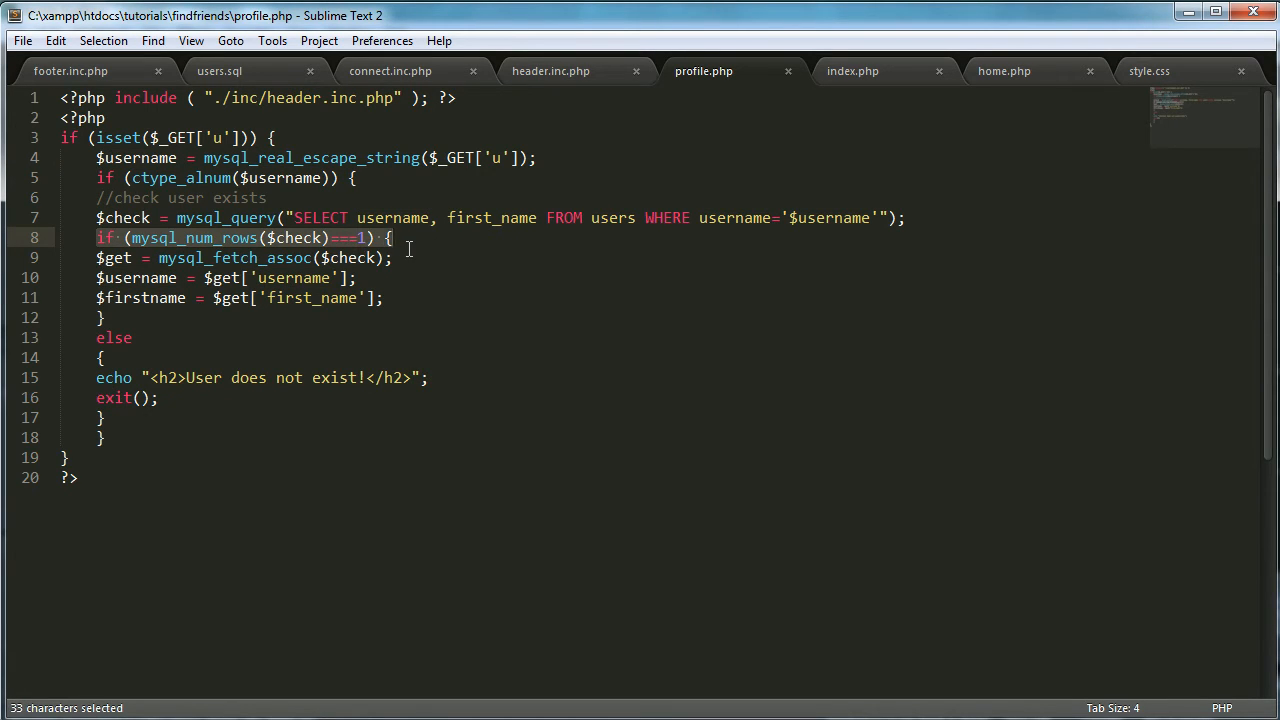
pyautogui.moveTo(610, 217)
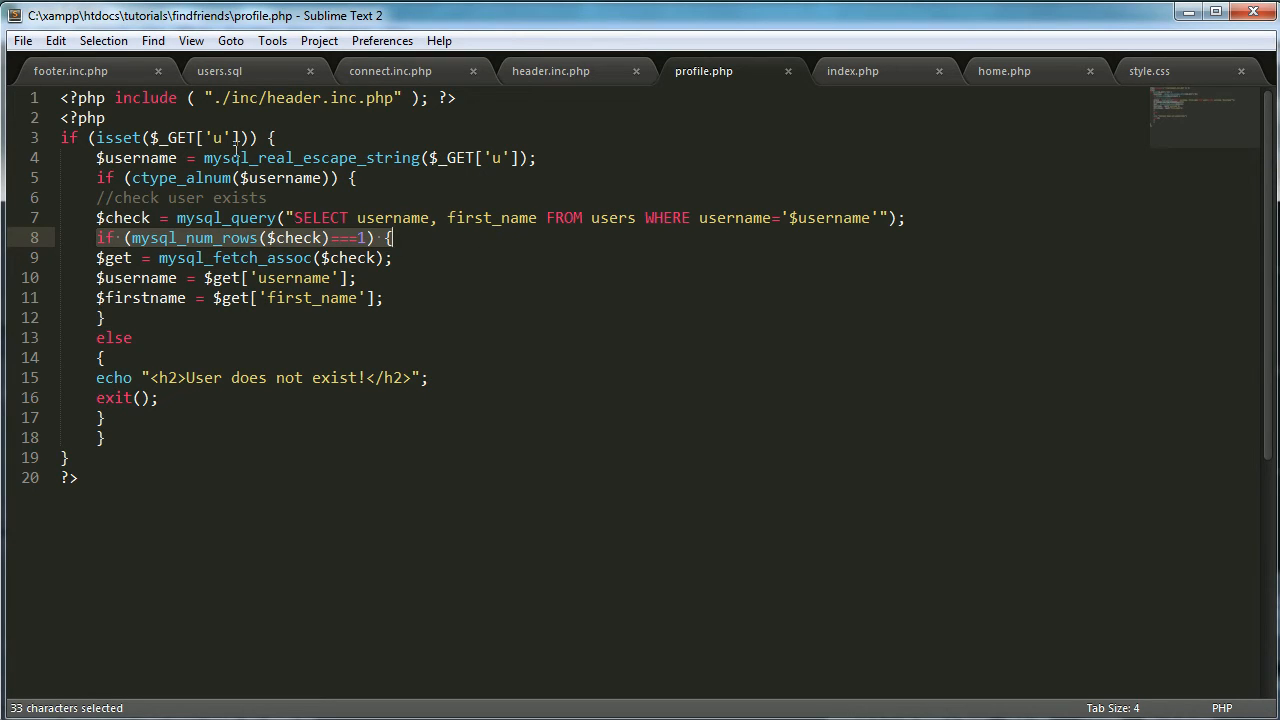
pyautogui.doubleClick(136, 158)
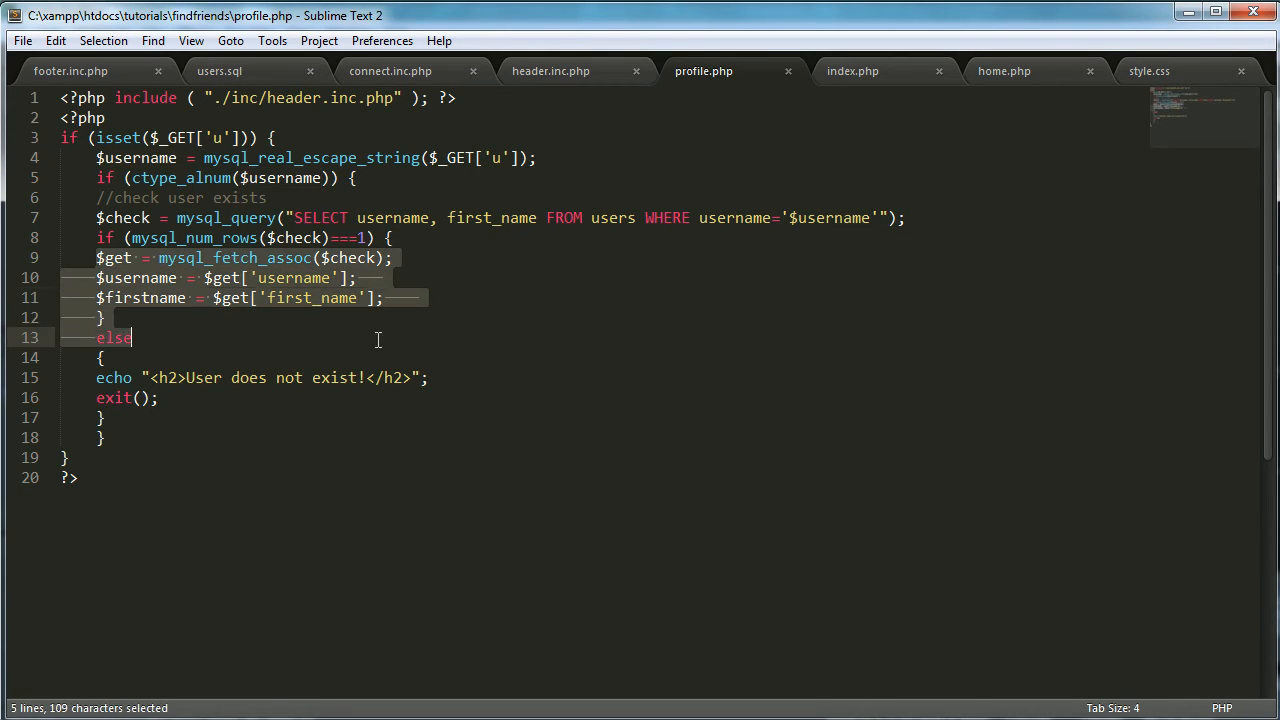
pyautogui.moveTo(408, 340)
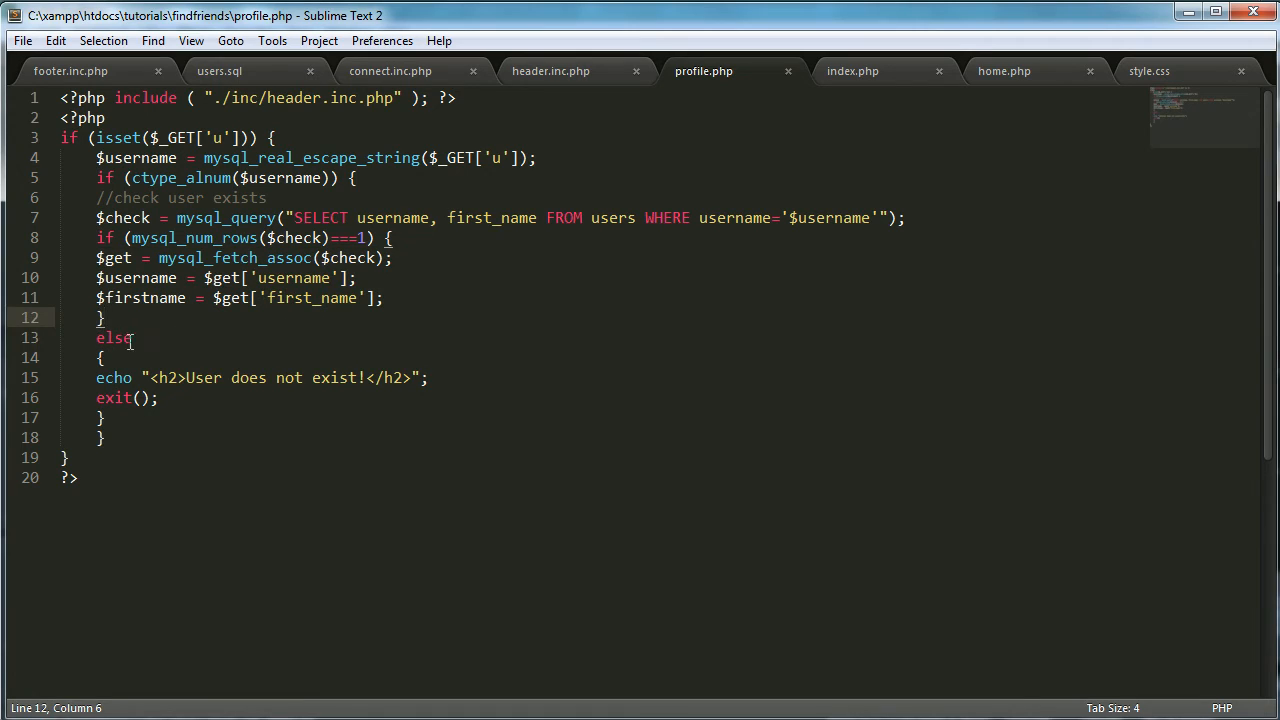
pyautogui.moveTo(96, 337); pyautogui.dragTo(104, 417)
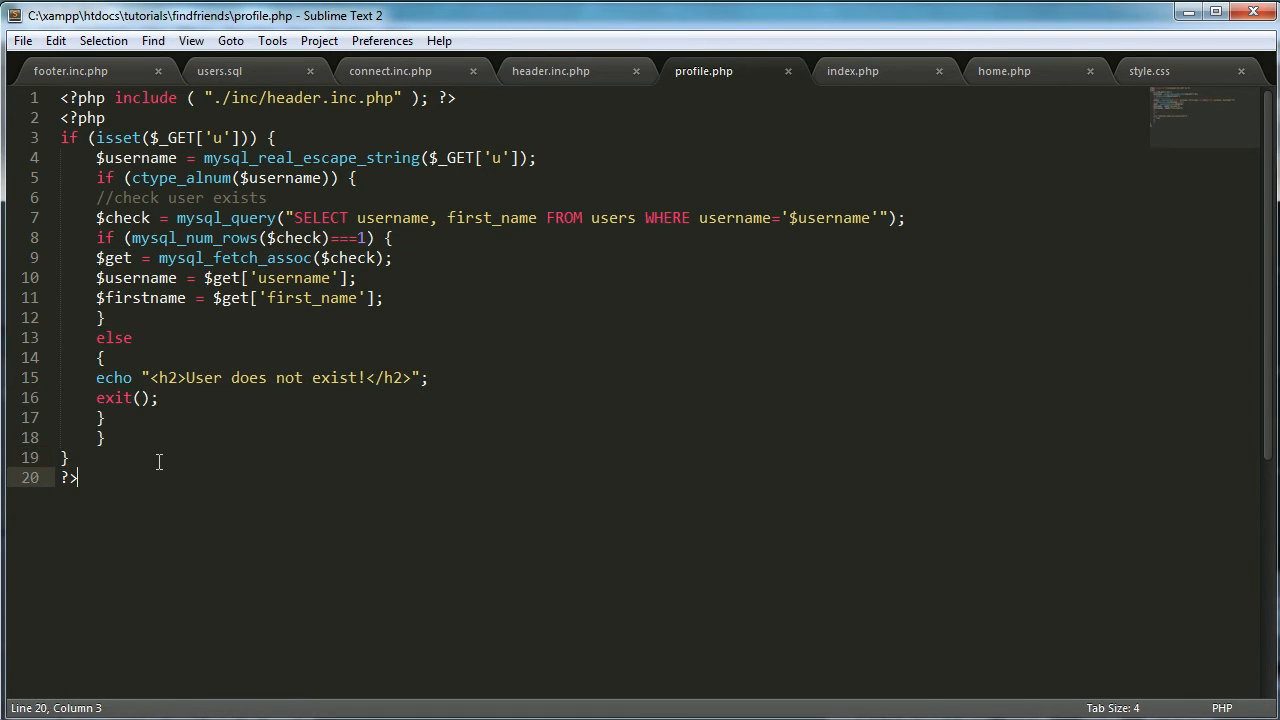
# Add h2 headings echoing $username and $firstname below ?> and save.
pyautogui.press('Return')
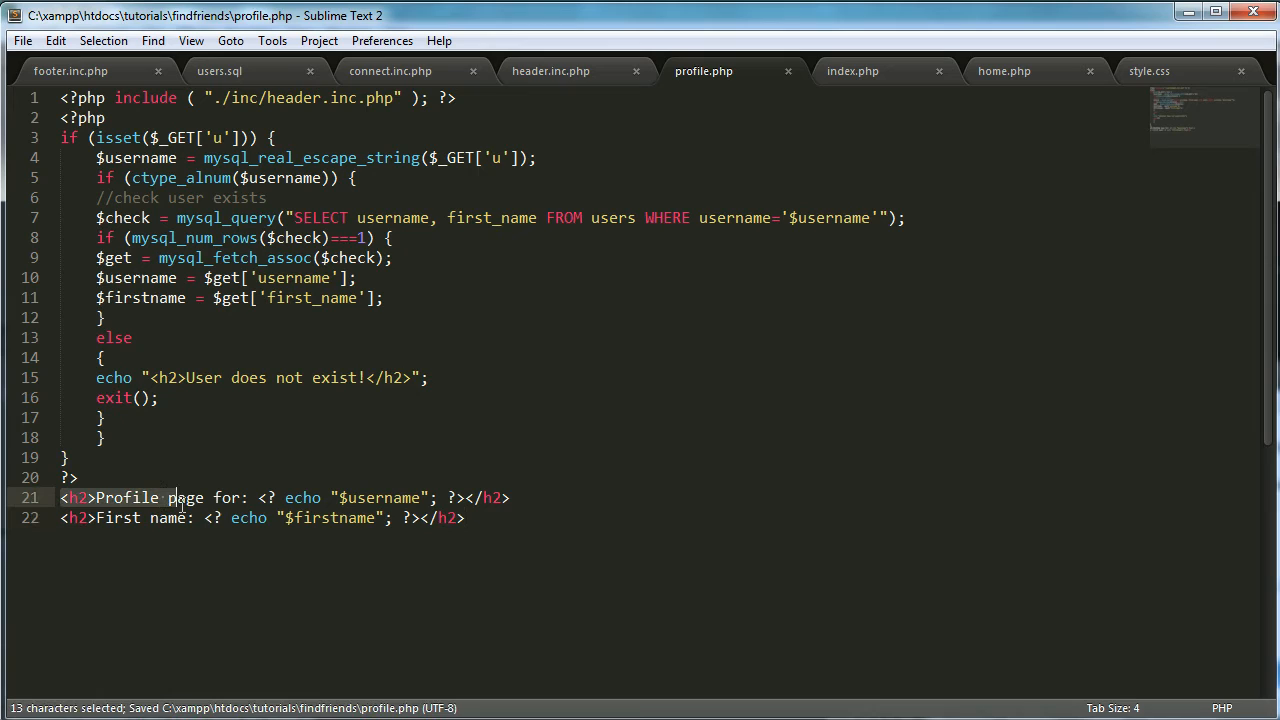
pyautogui.doubleClick(378, 497)
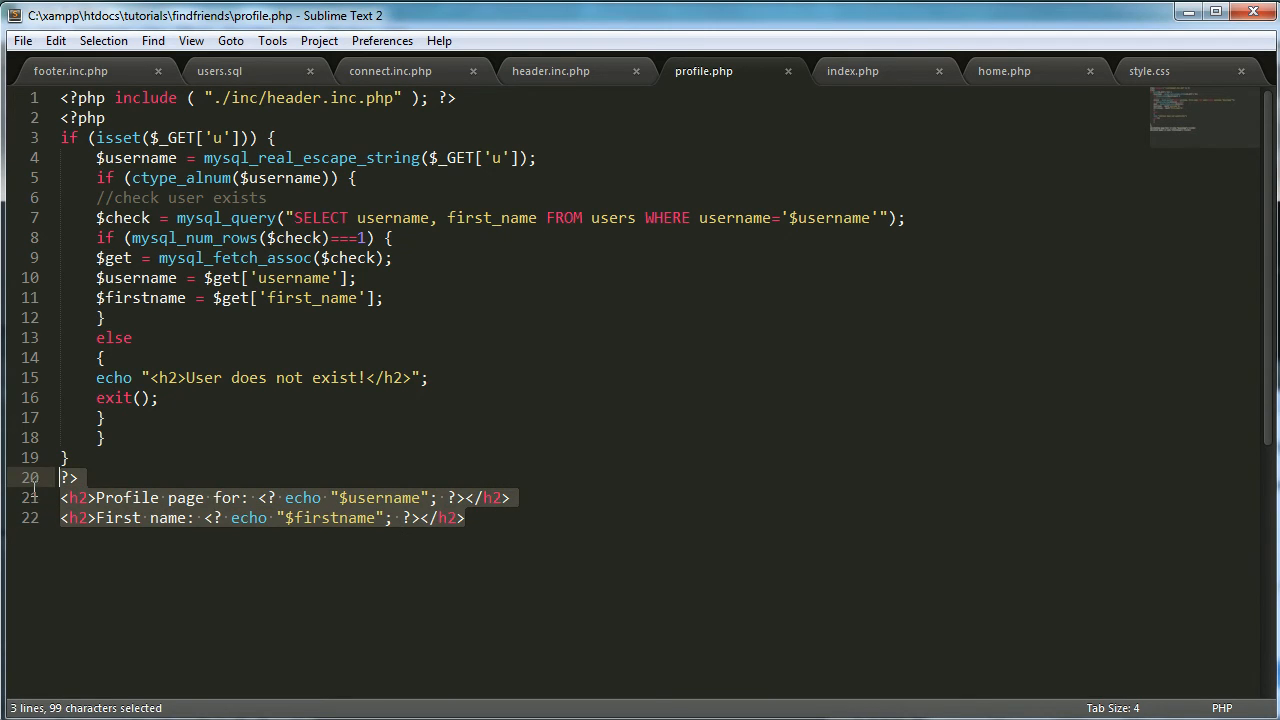
pyautogui.click(502, 533)
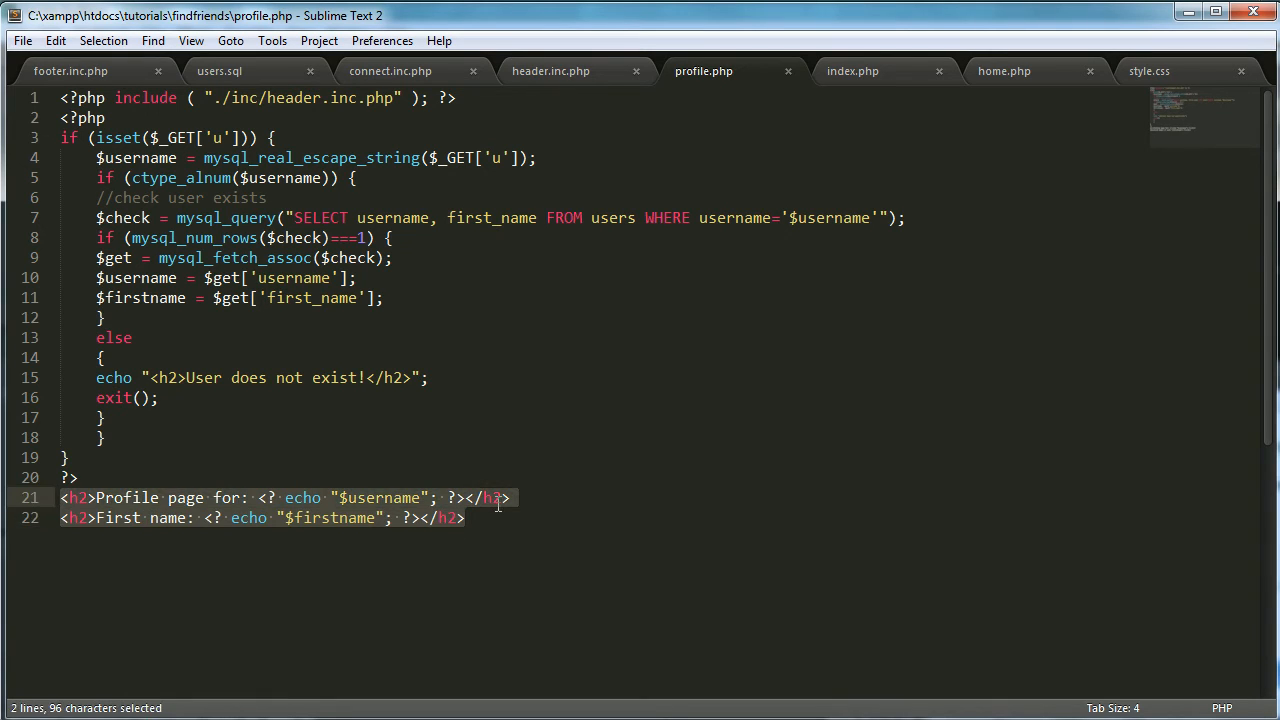
pyautogui.click(463, 518)
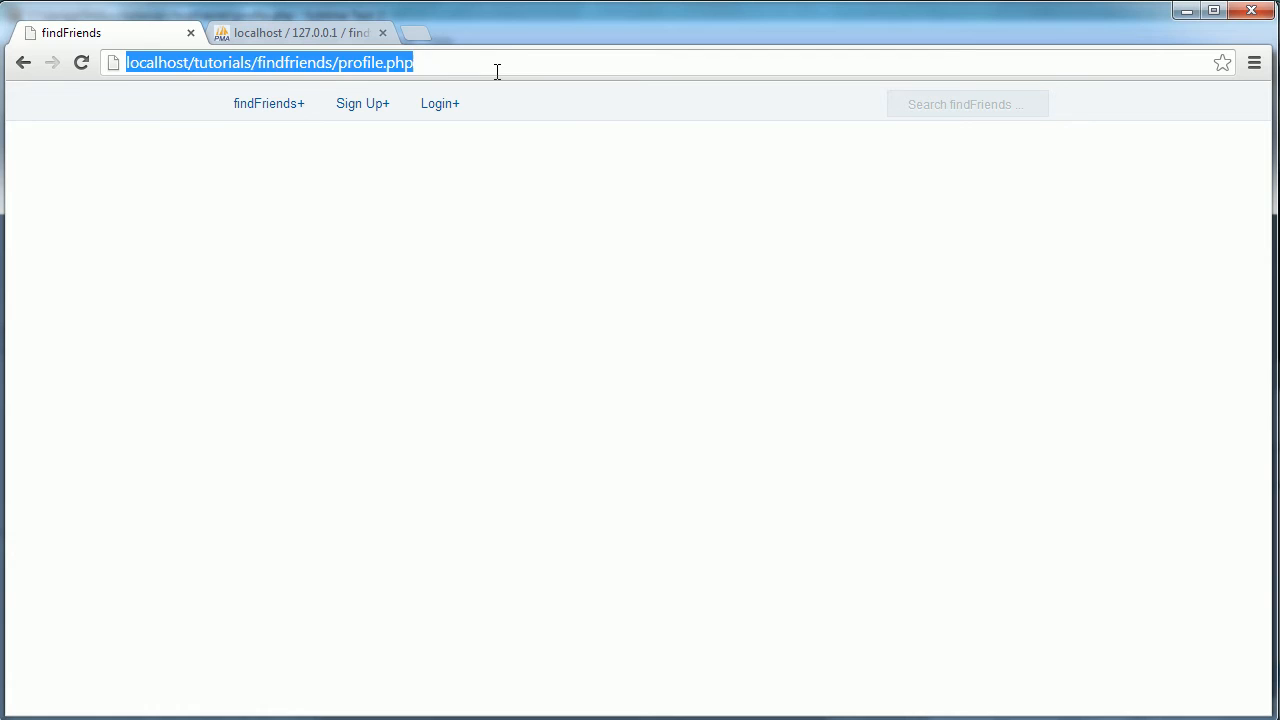
# Reload the profile page in Chrome and append ?u=francis to the URL.
pyautogui.press('Return')
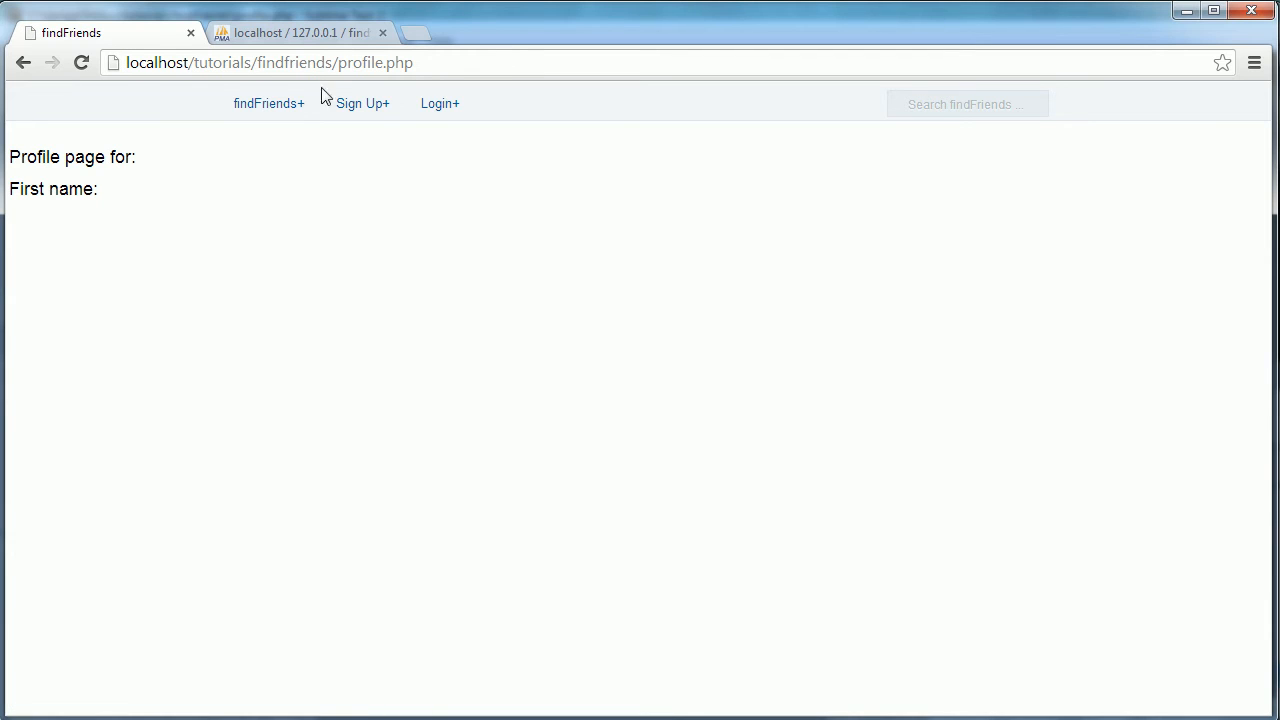
pyautogui.moveTo(204, 231)
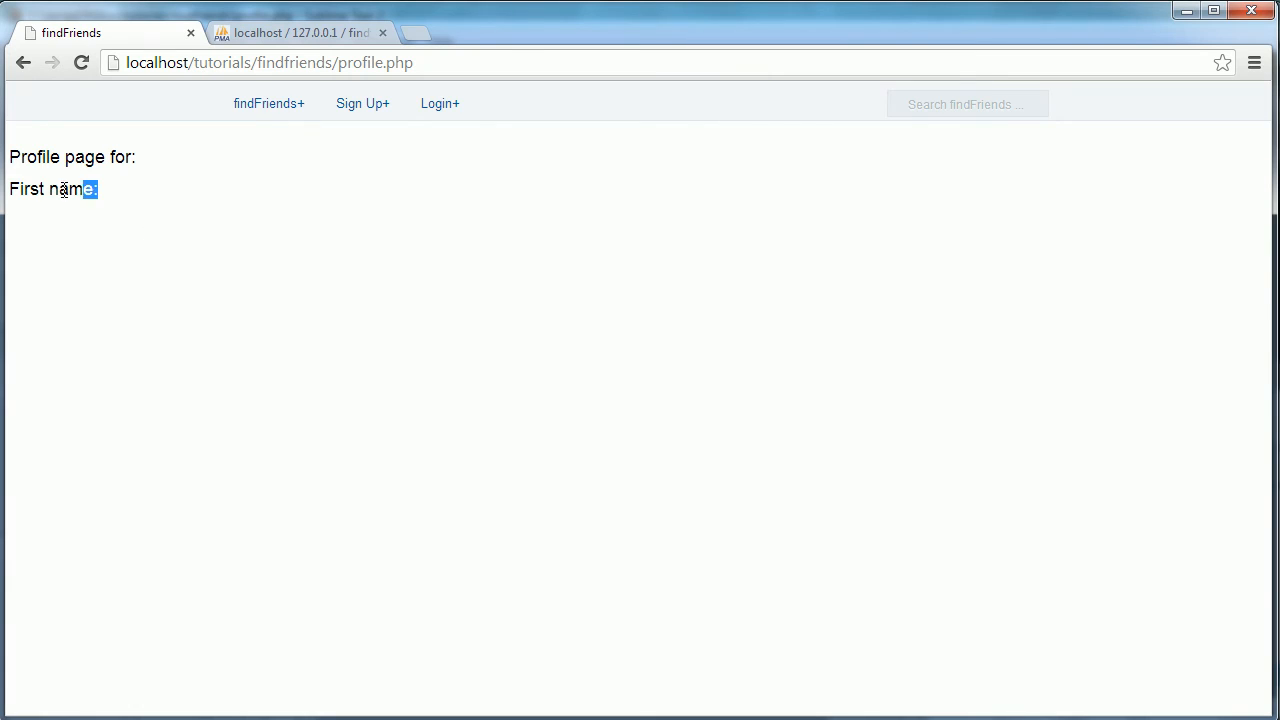
pyautogui.moveTo(95, 189); pyautogui.dragTo(378, 160)
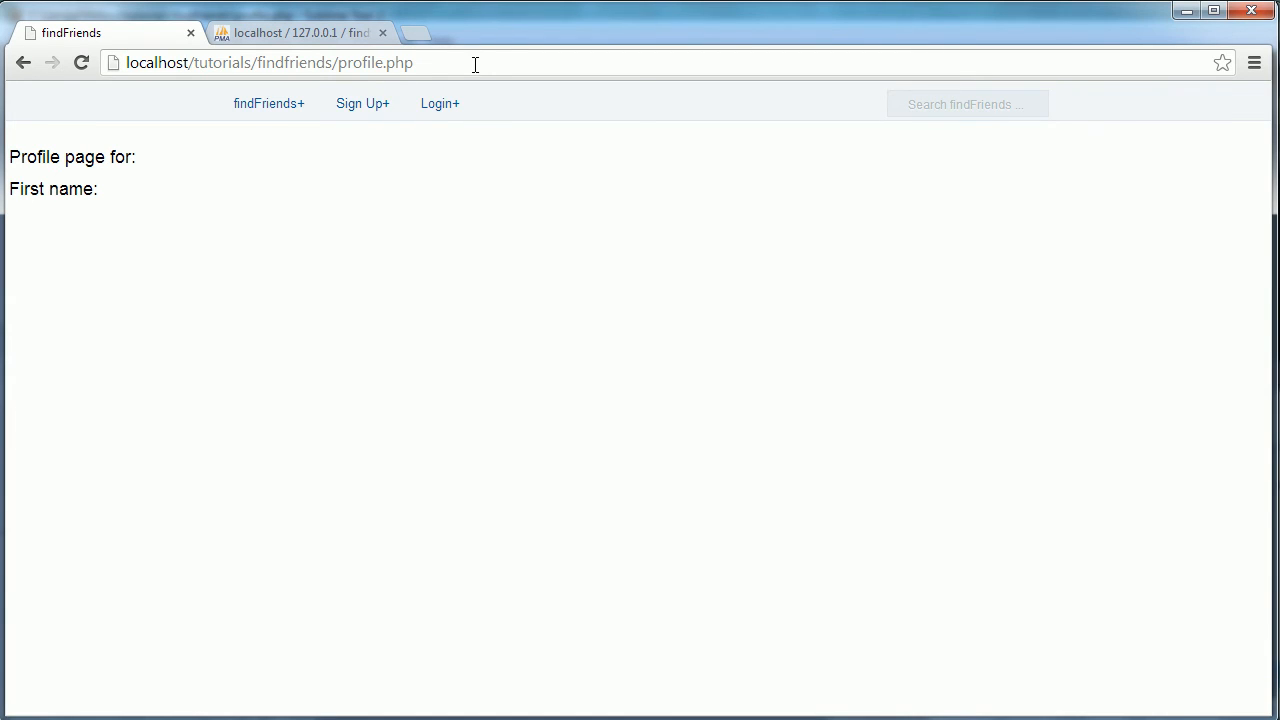
pyautogui.write('?u')
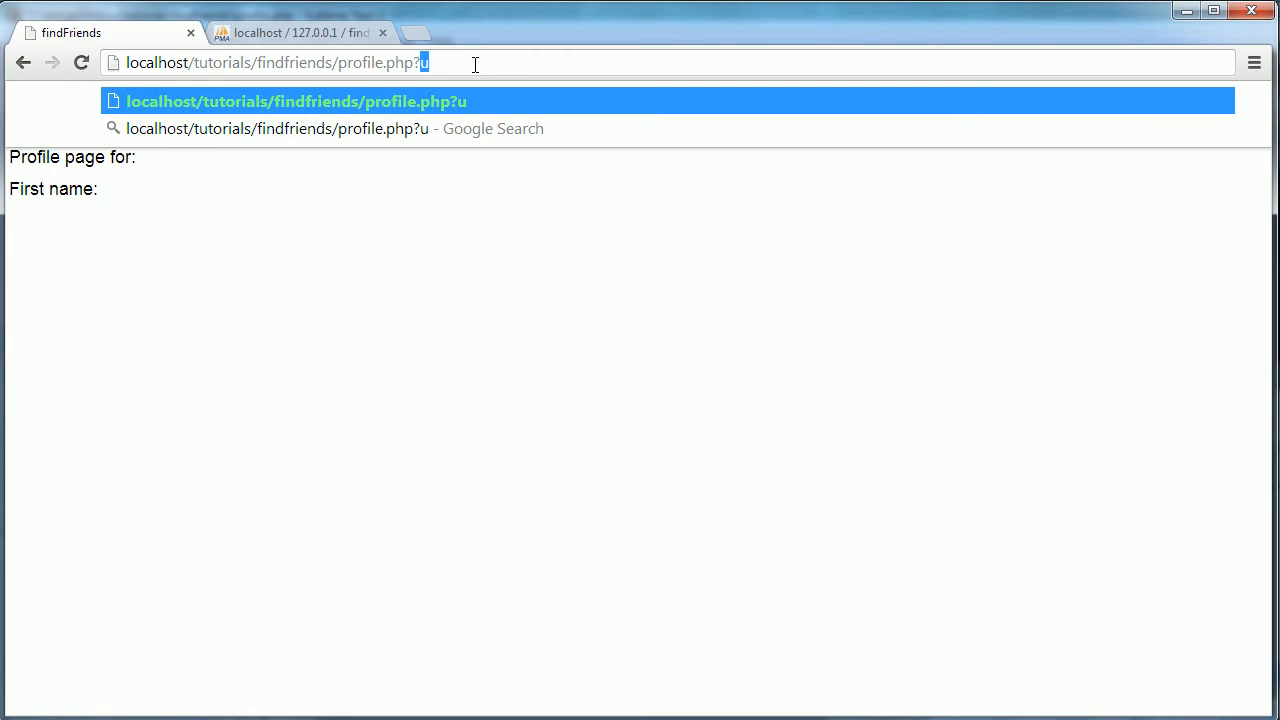
pyautogui.write('=francis')
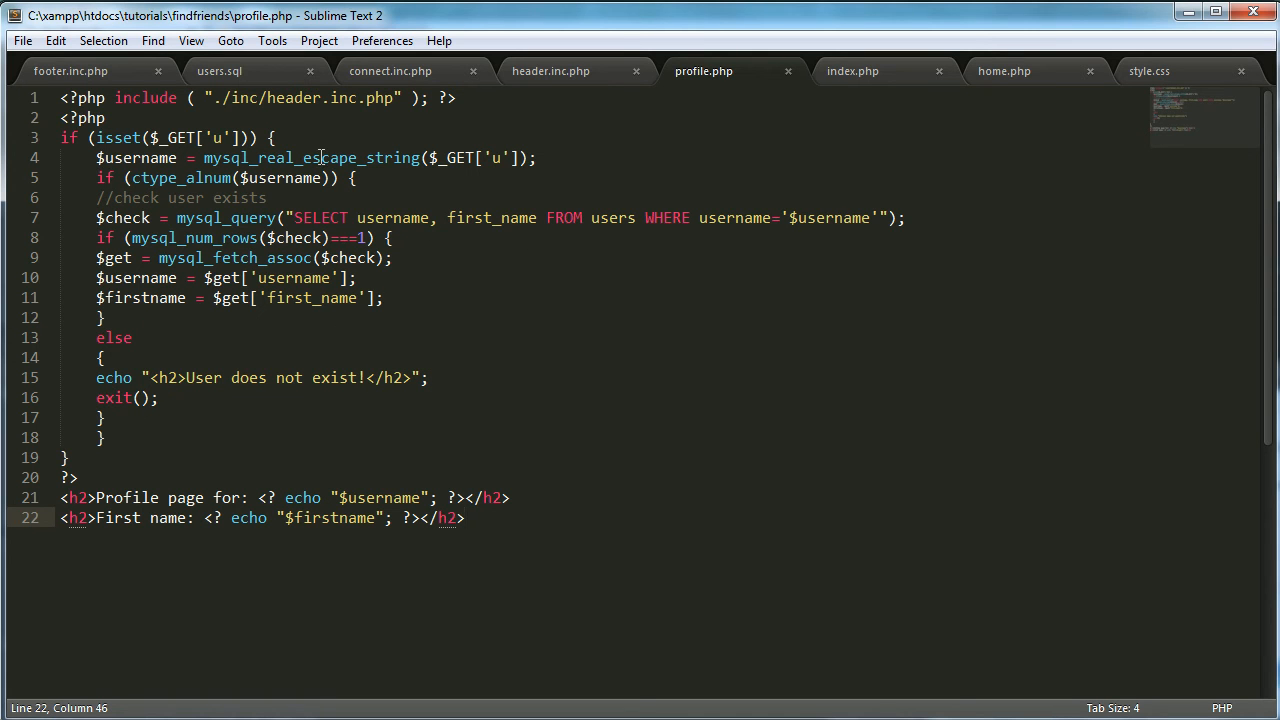
pyautogui.moveTo(372, 330)
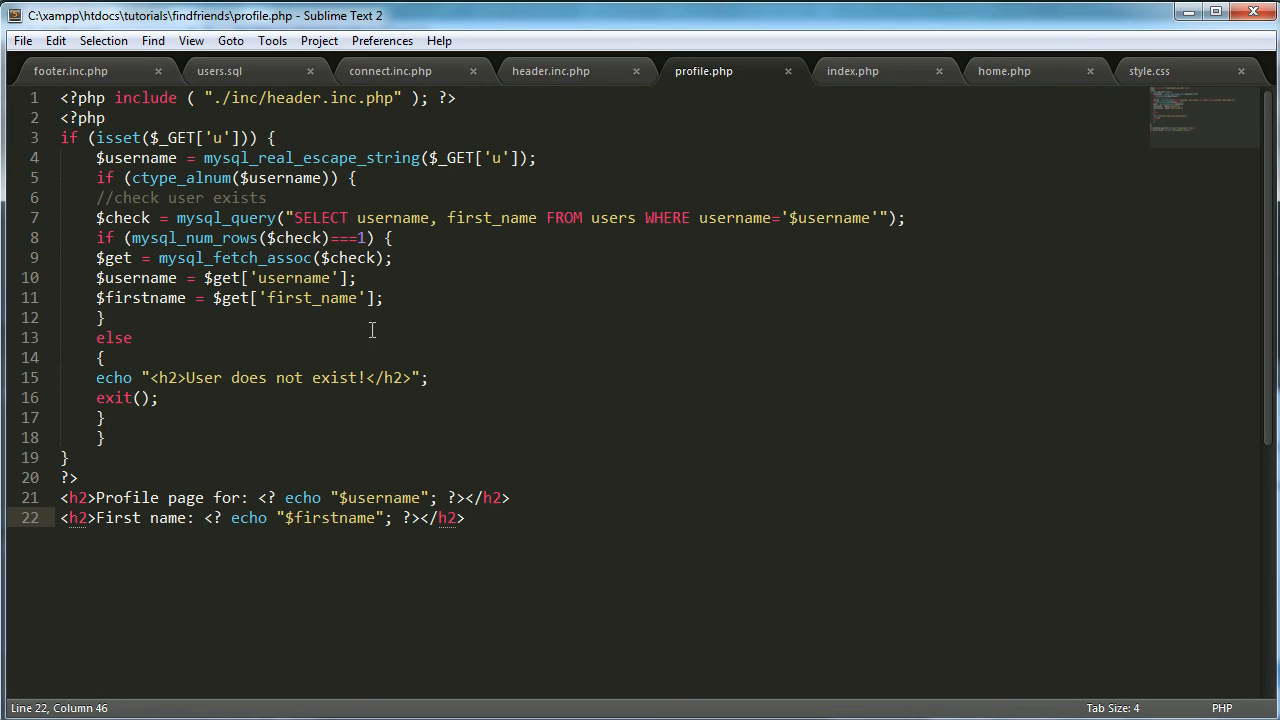
pyautogui.moveTo(432, 207)
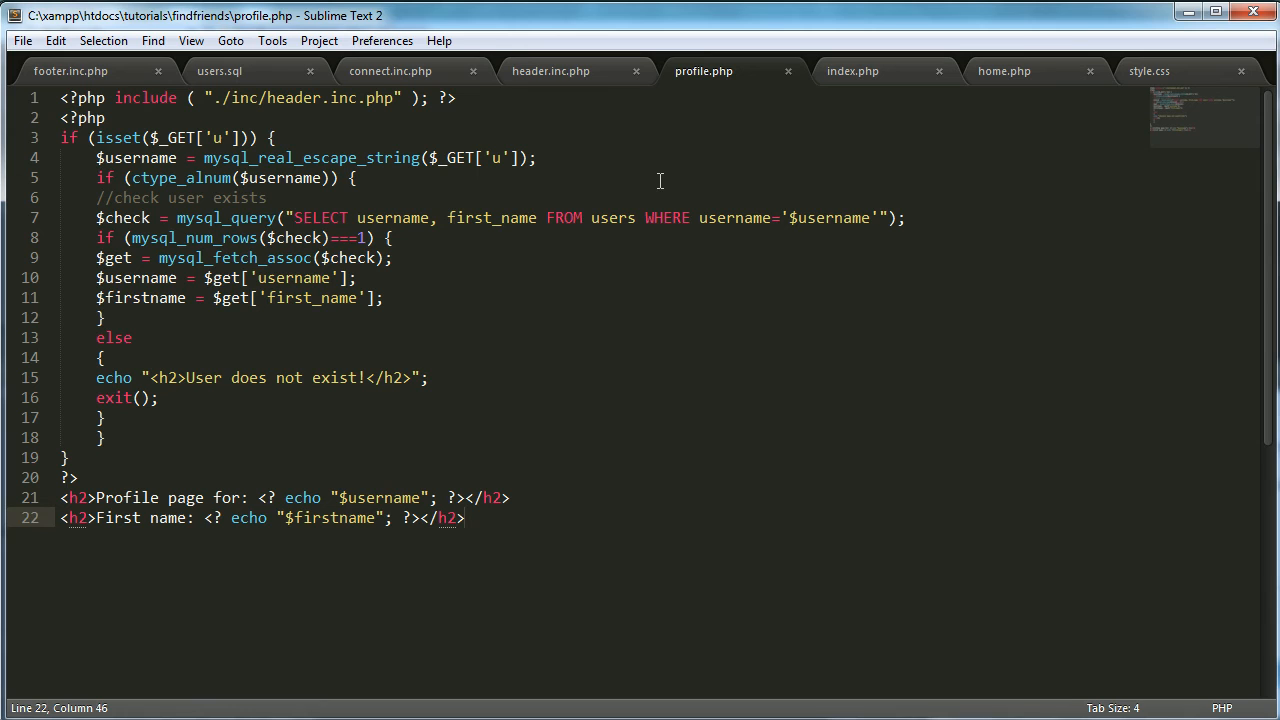
# Check header.inc.php, then change profile.php's heading tags on lines 21-22 to <?php.
pyautogui.click(550, 71)
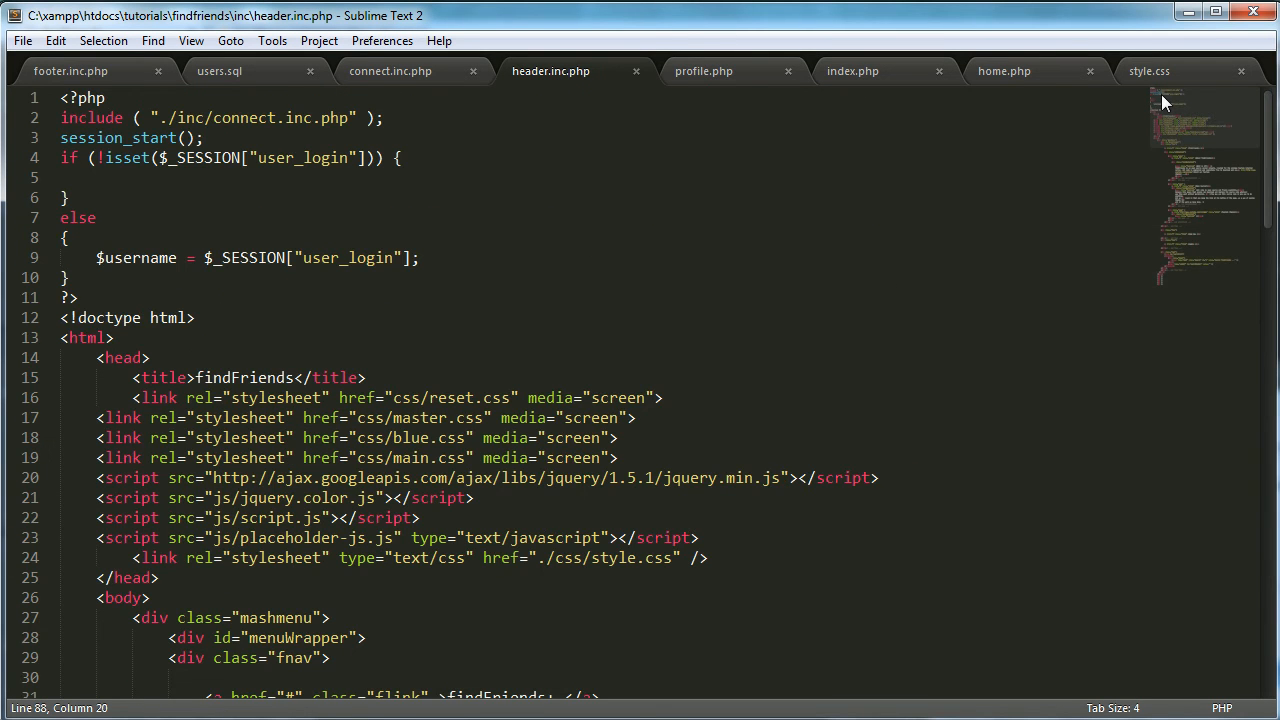
pyautogui.click(704, 71)
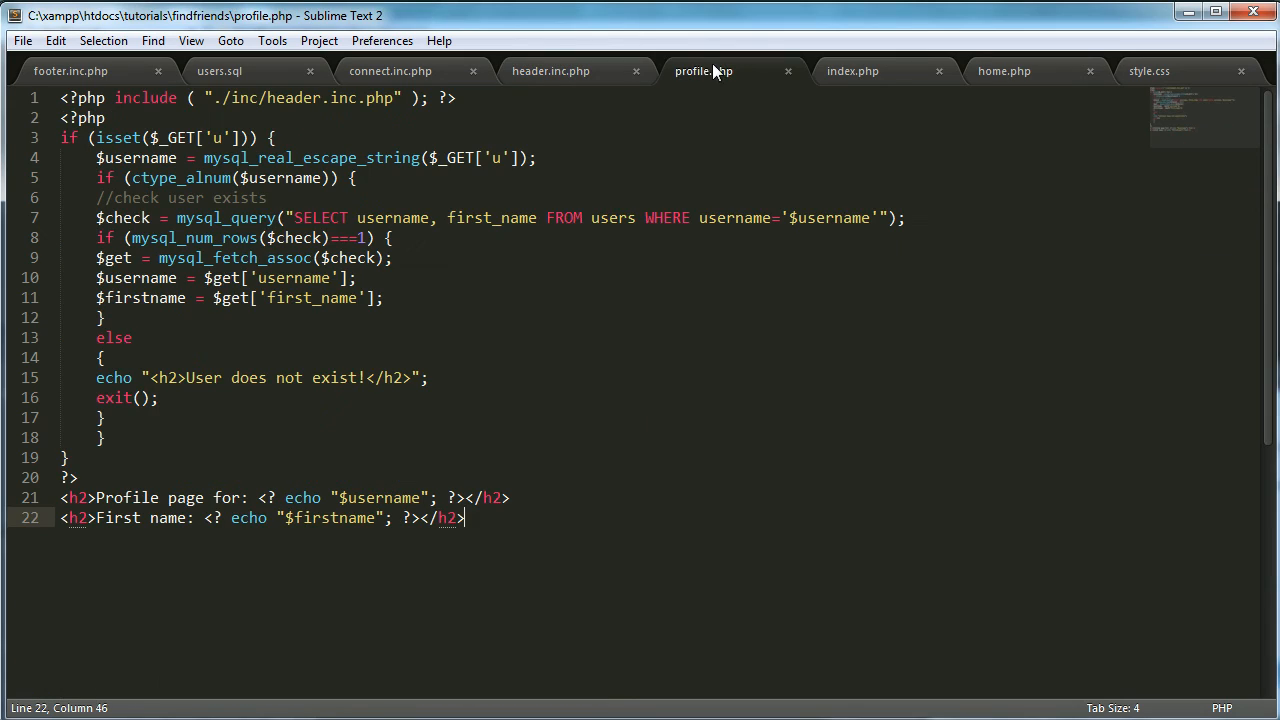
pyautogui.moveTo(332, 192)
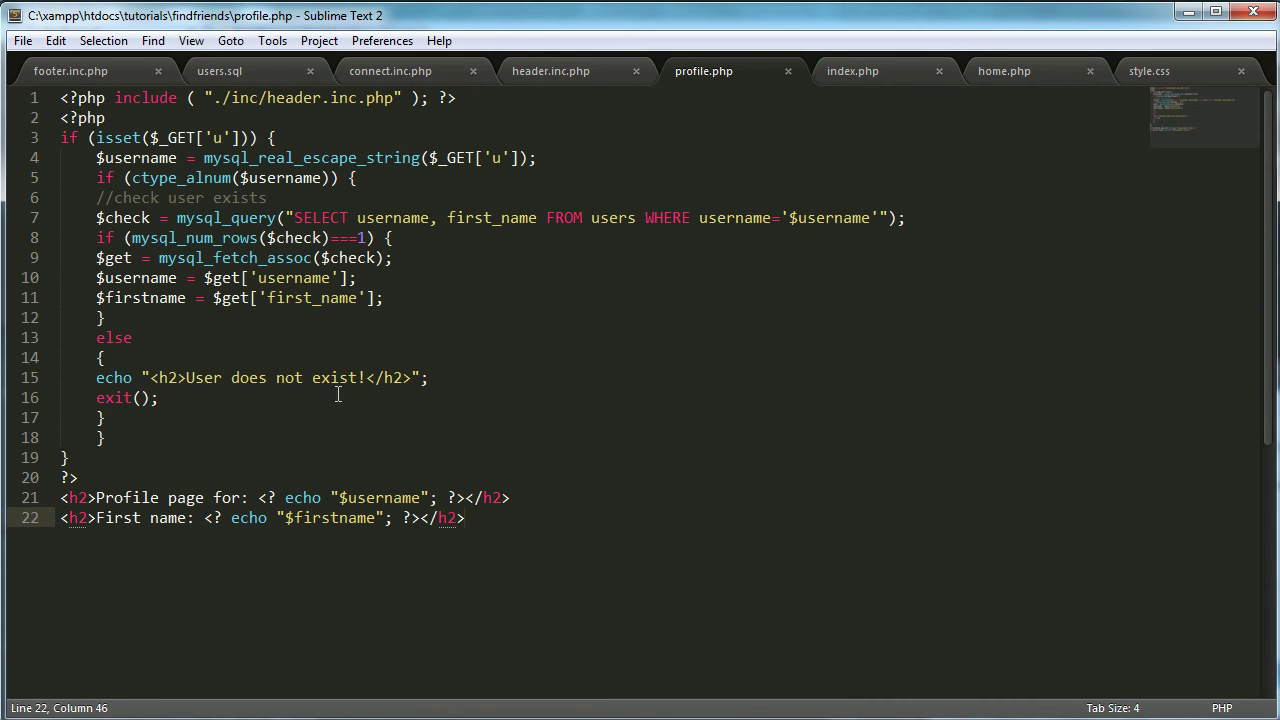
pyautogui.moveTo(378, 508)
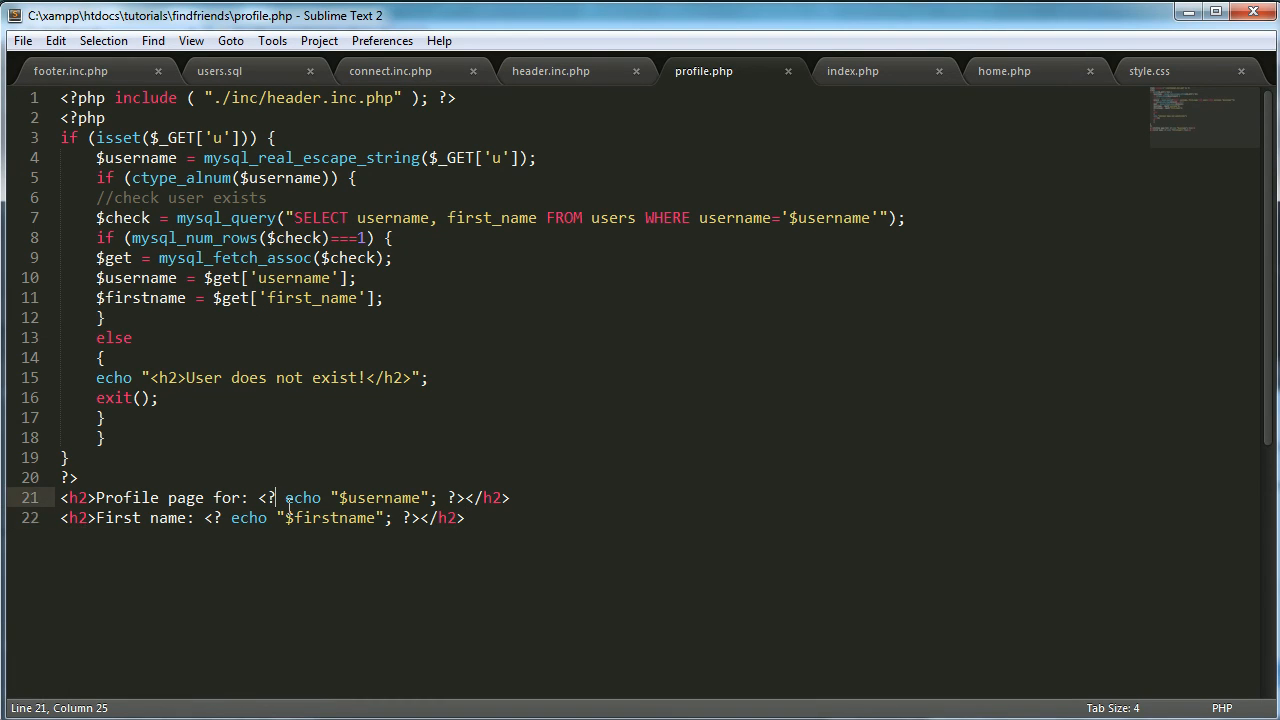
pyautogui.write('php')
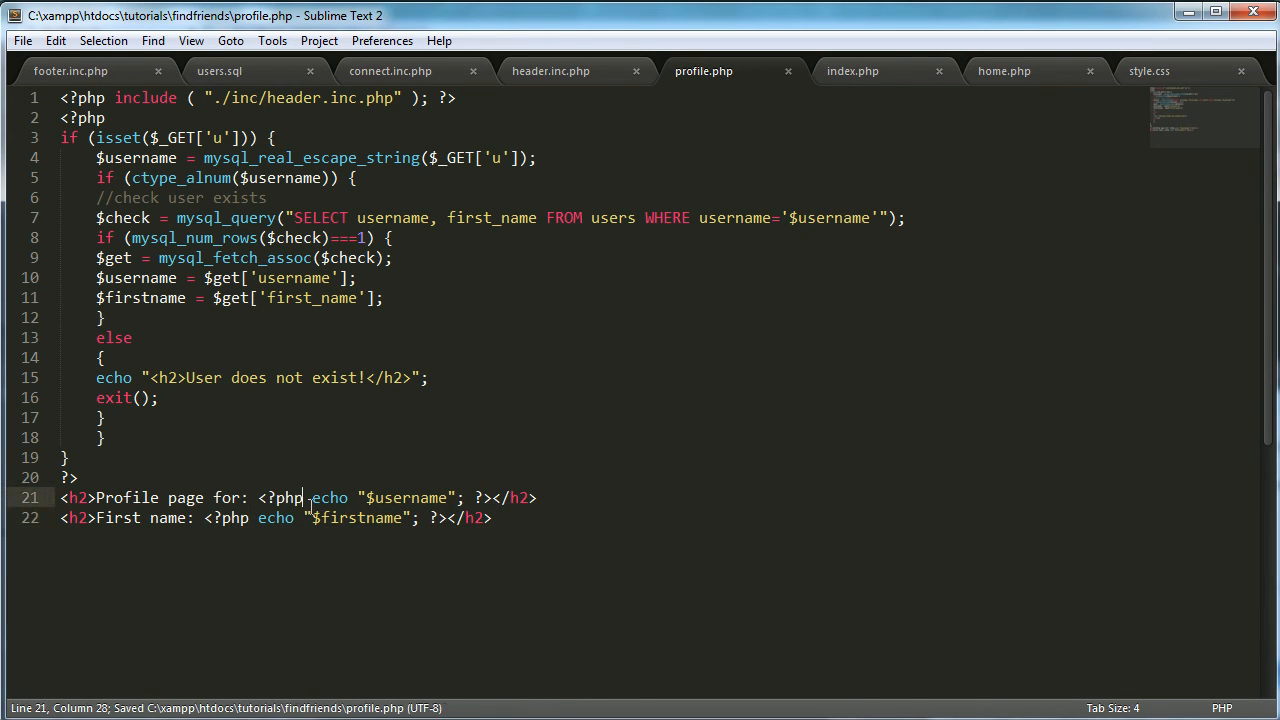
pyautogui.click(270, 498)
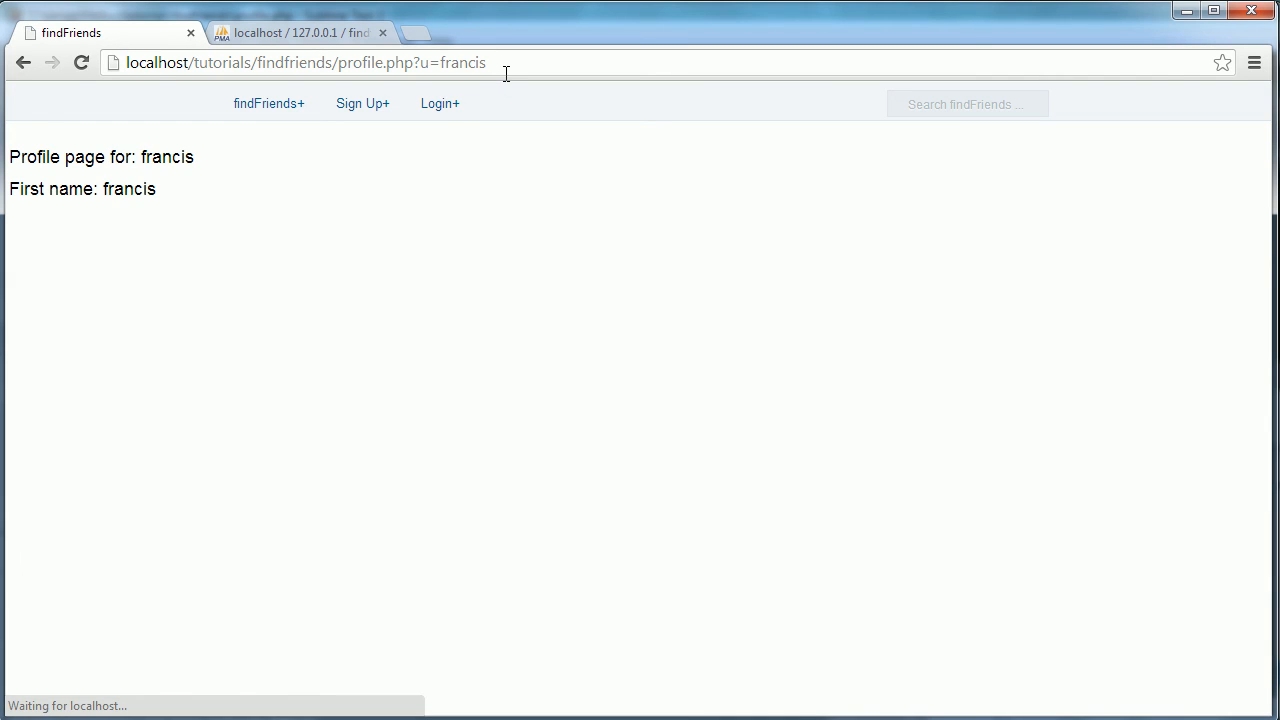
# Test the unknown user howcode, then set the u parameter back to francis.
pyautogui.moveTo(72, 188); pyautogui.dragTo(113, 188)
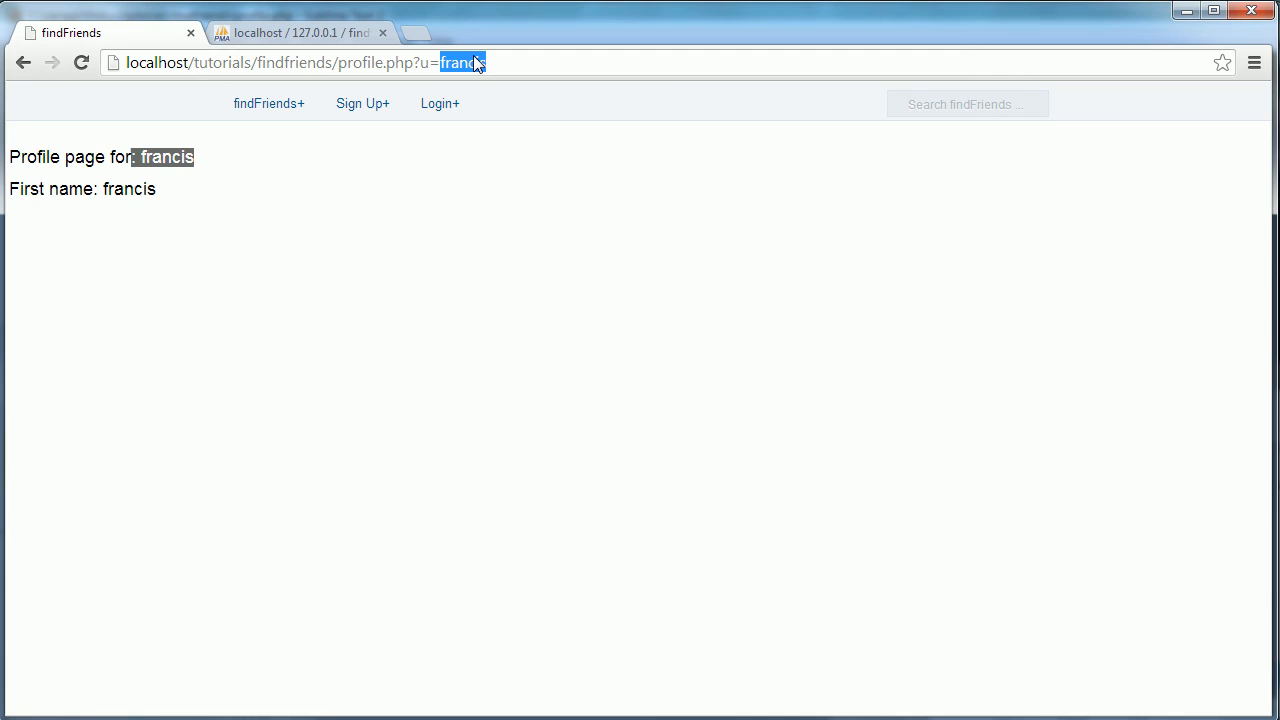
pyautogui.write('howcode')
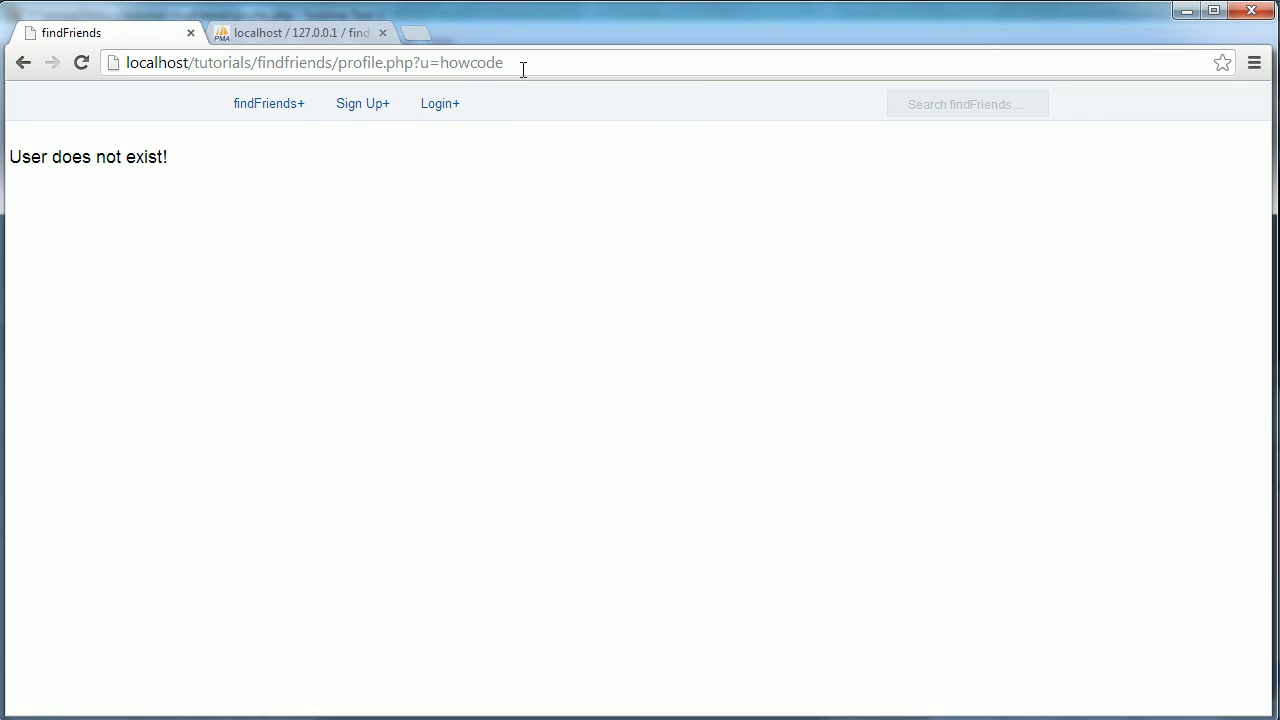
pyautogui.doubleClick(420, 62)
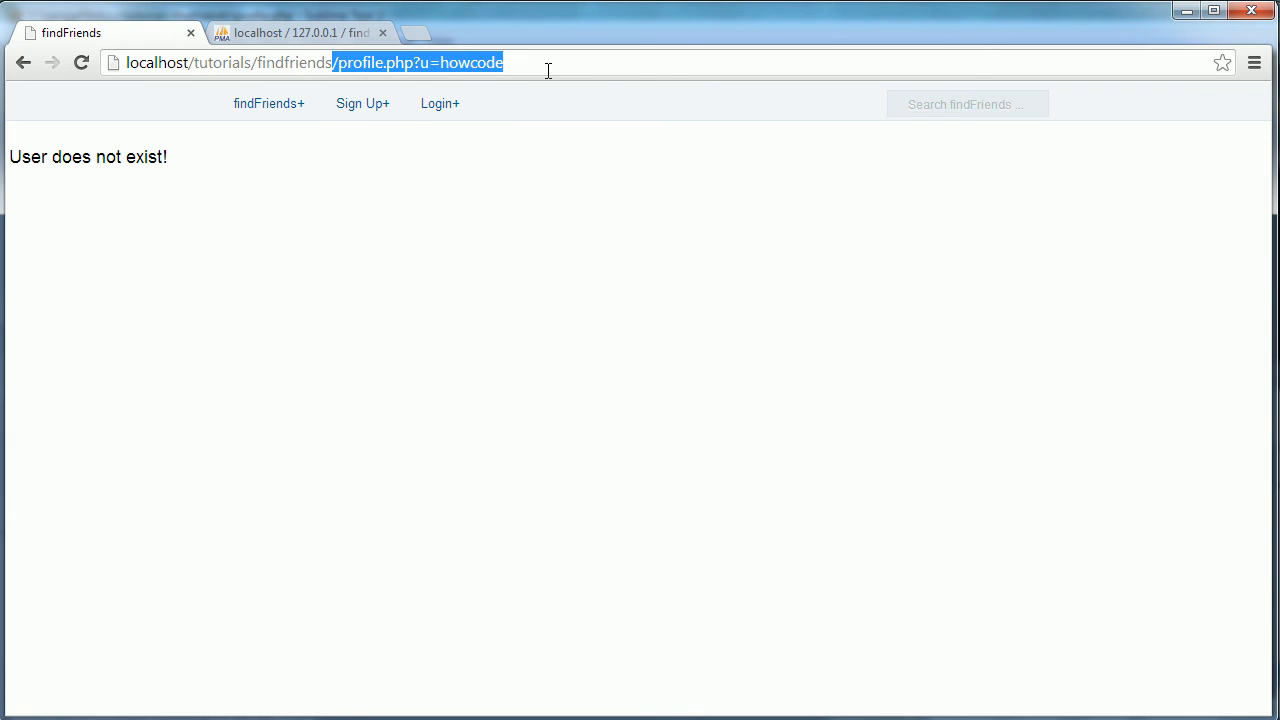
pyautogui.write('francis')
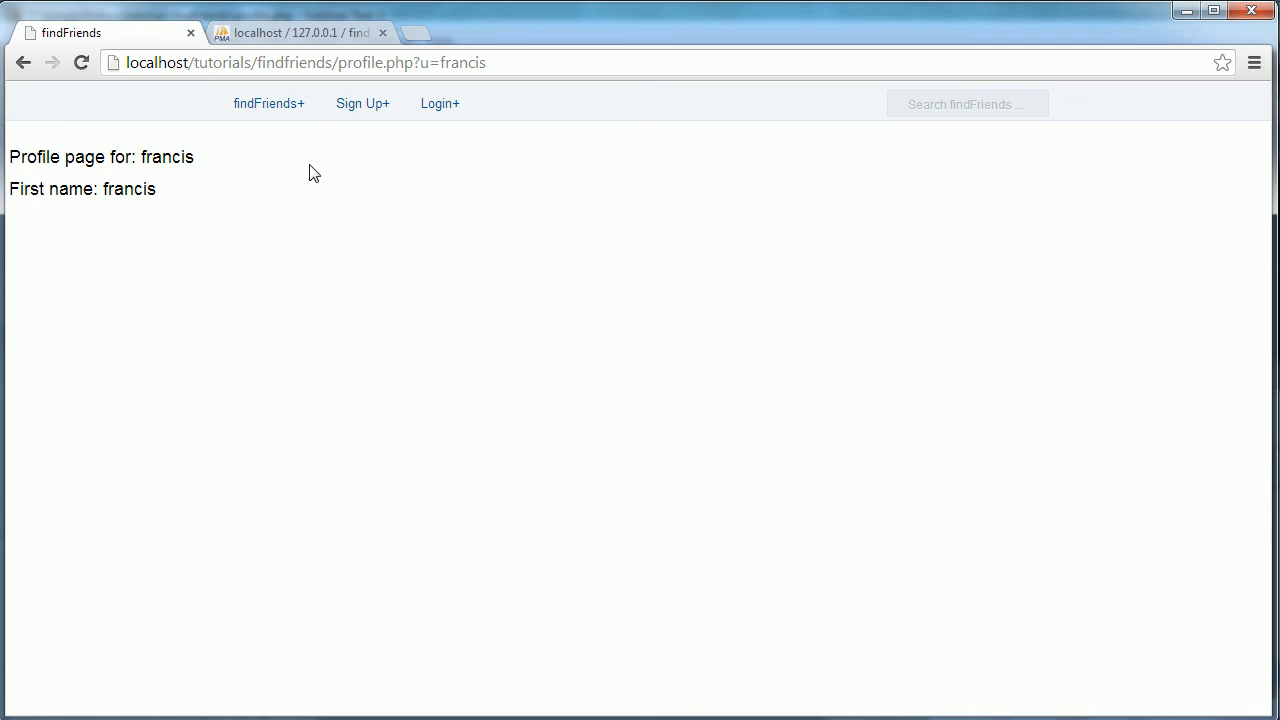
pyautogui.moveTo(408, 479)
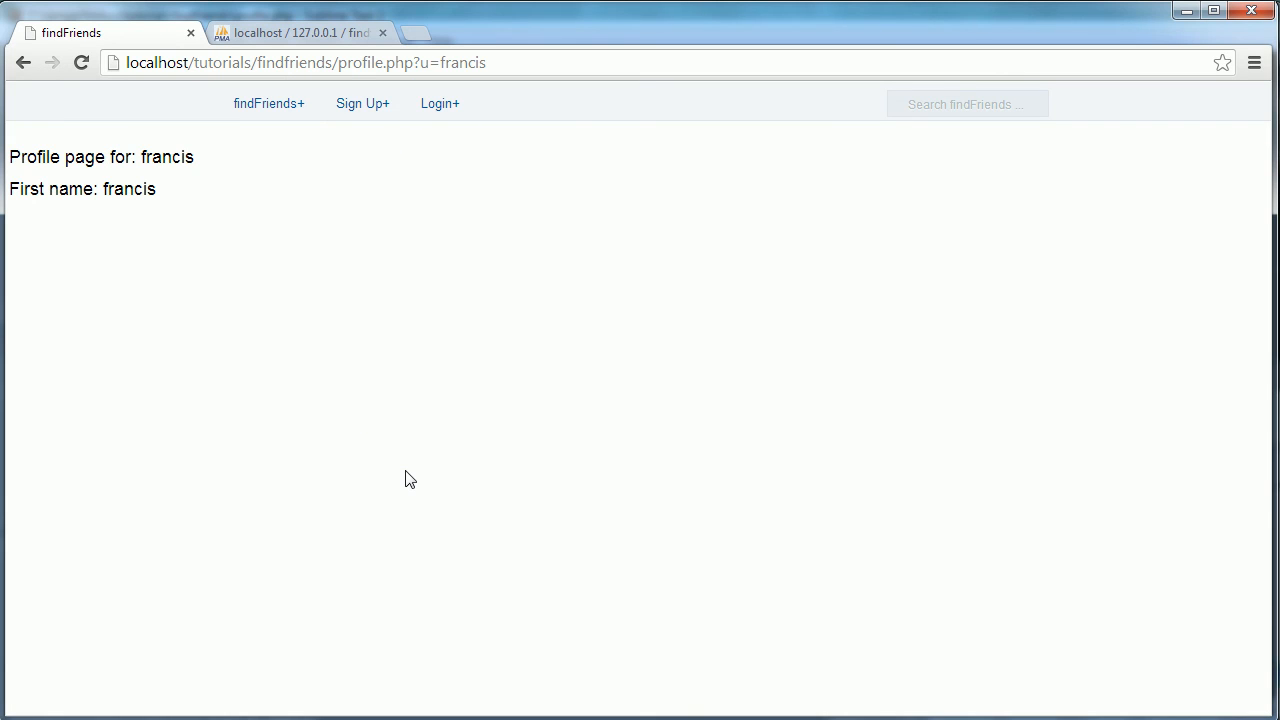